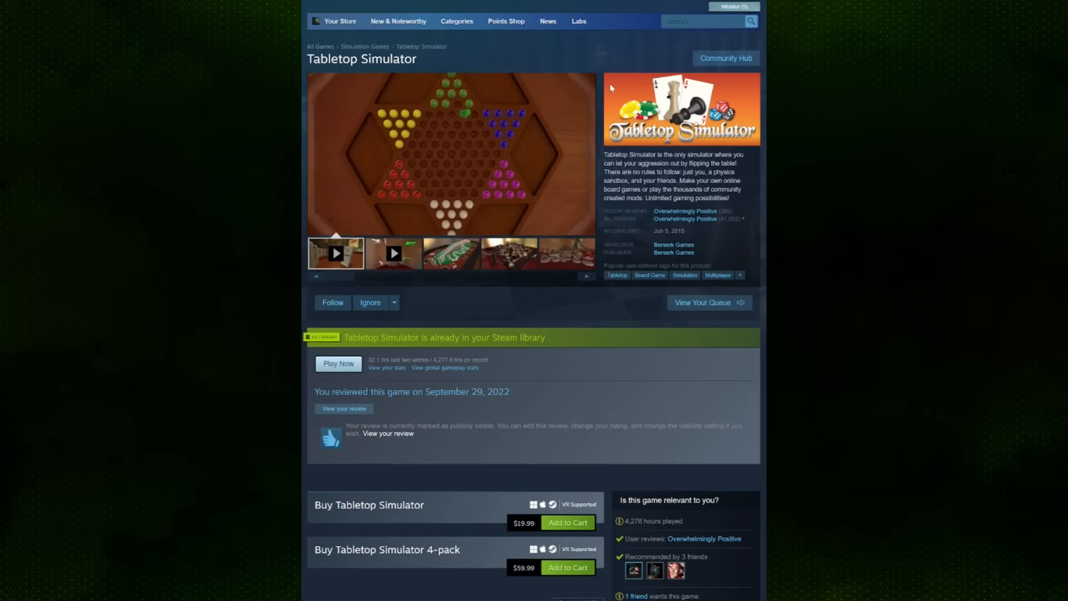
# Step: Launch the normal version of Tabletop Simulator from its Steam library page
pyautogui.scroll(-3)
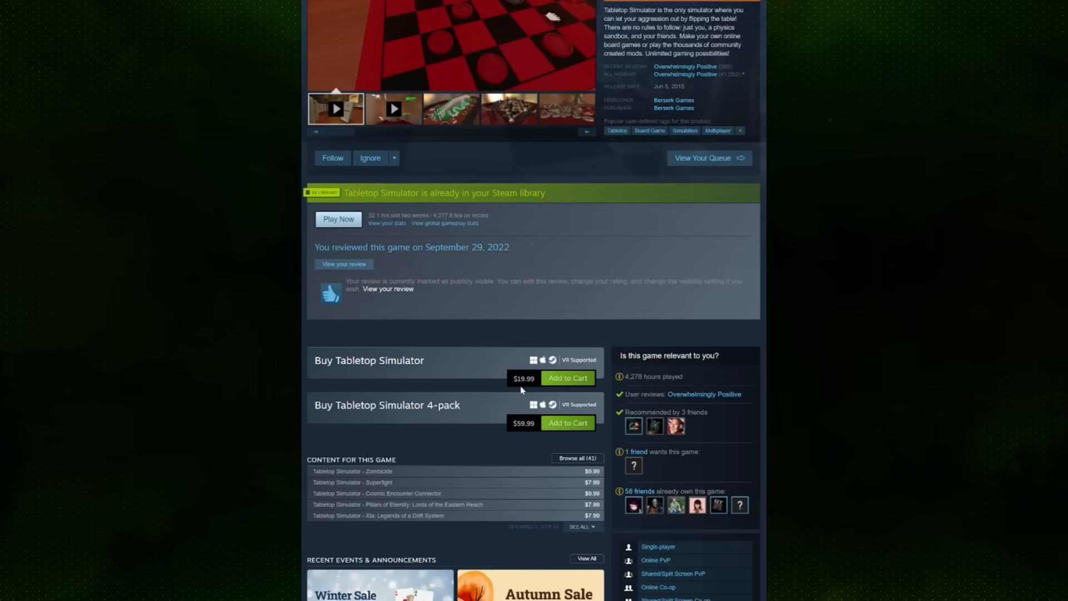
pyautogui.scroll(3)
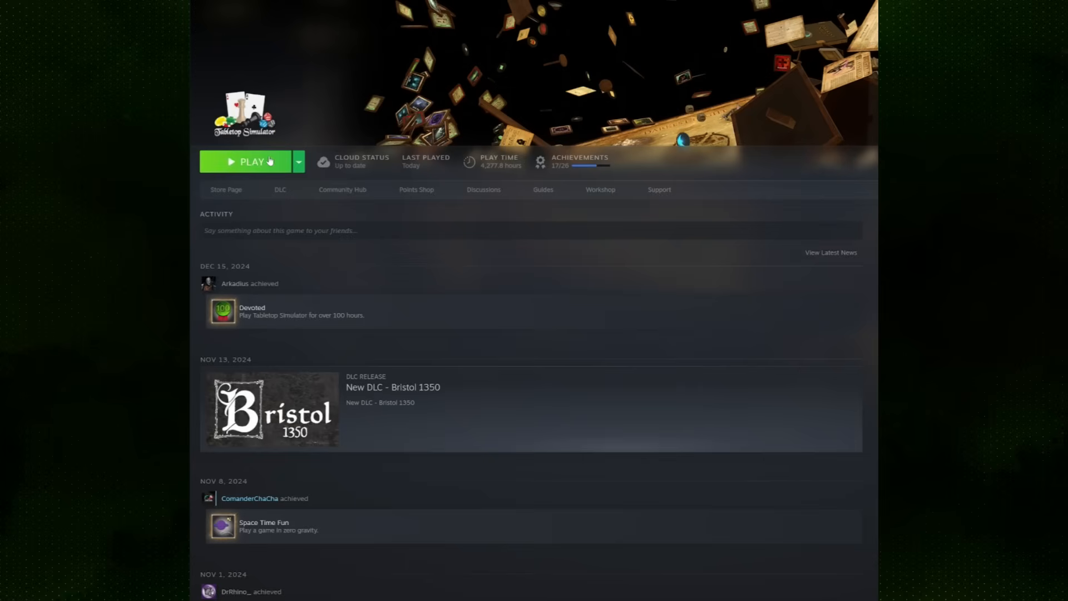
pyautogui.click(247, 161)
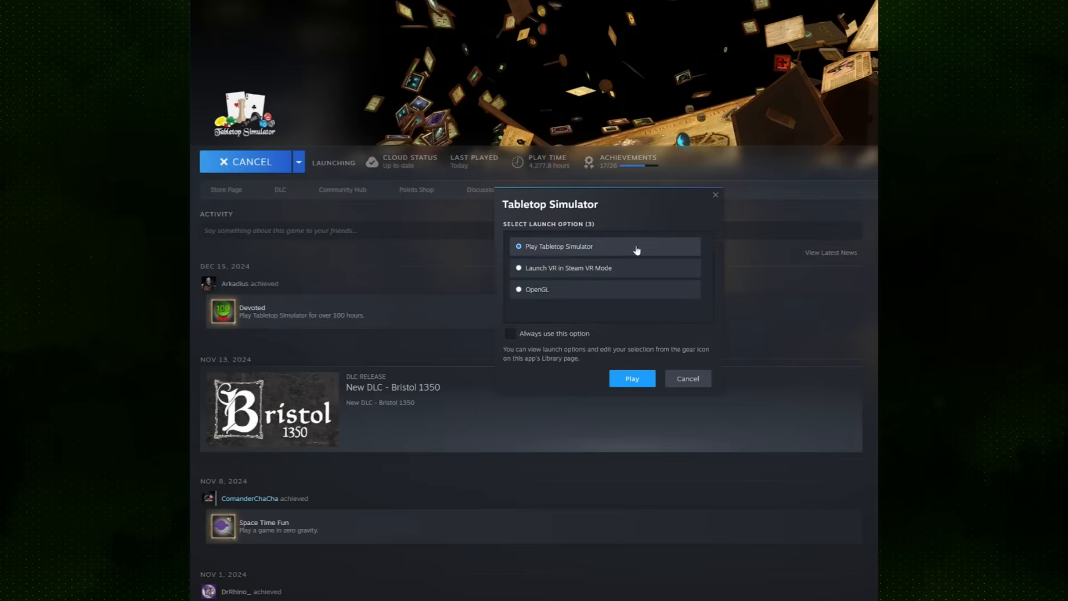
pyautogui.click(632, 379)
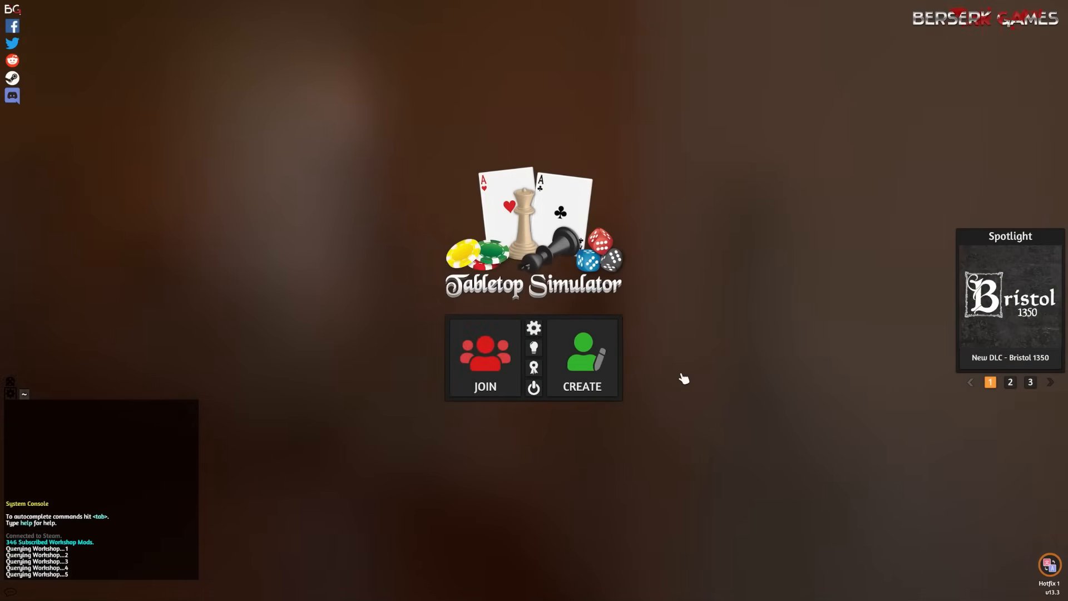
# Step: Create a new game hosted as a singleplayer table
pyautogui.click(583, 357)
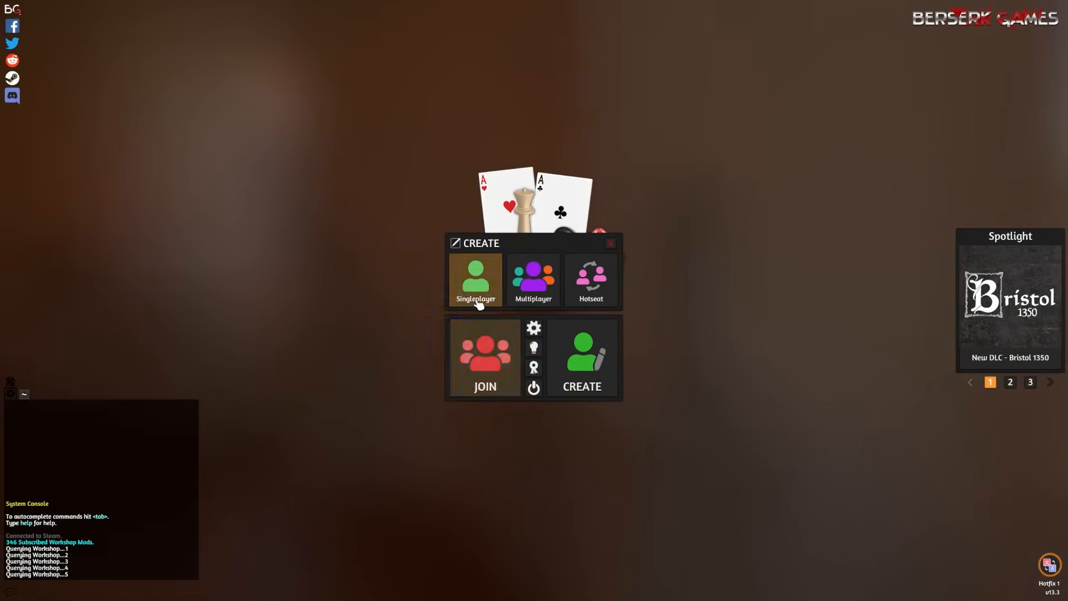
pyautogui.click(476, 280)
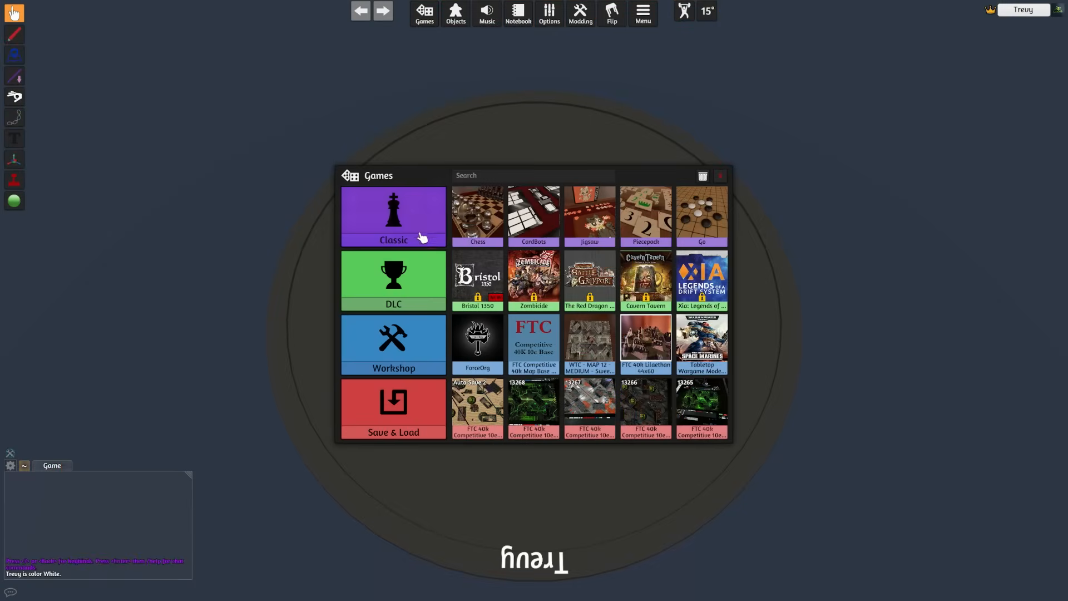
pyautogui.moveTo(708, 218)
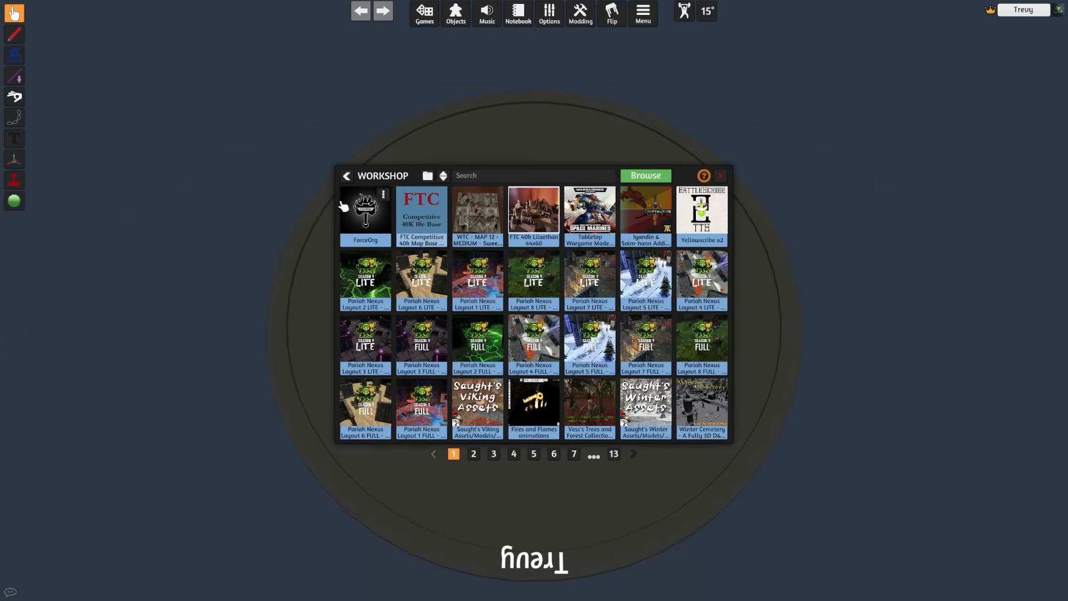
pyautogui.moveTo(405, 160)
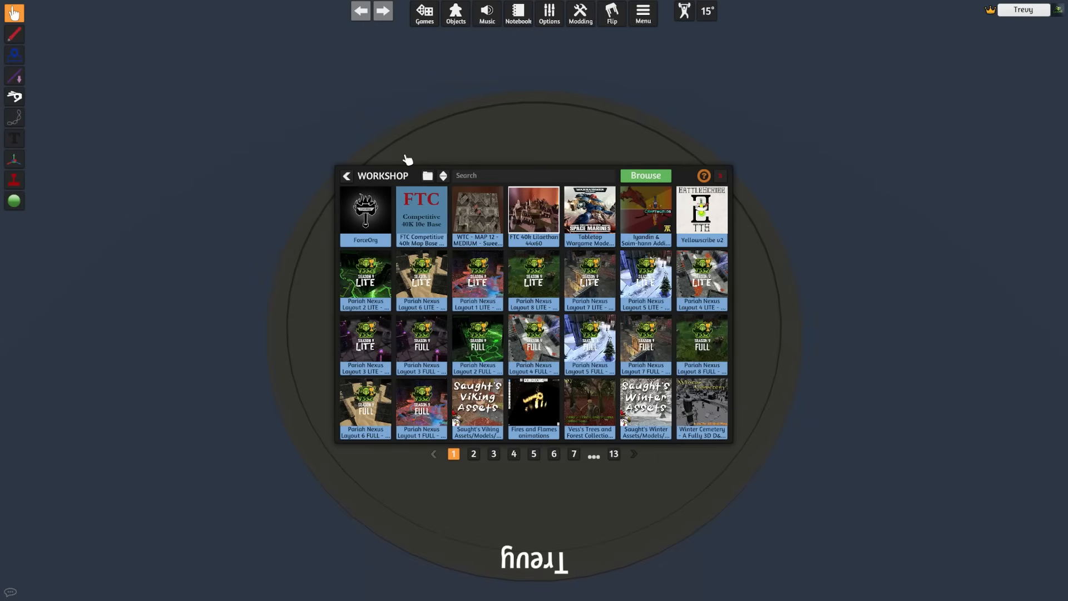
pyautogui.moveTo(422, 172)
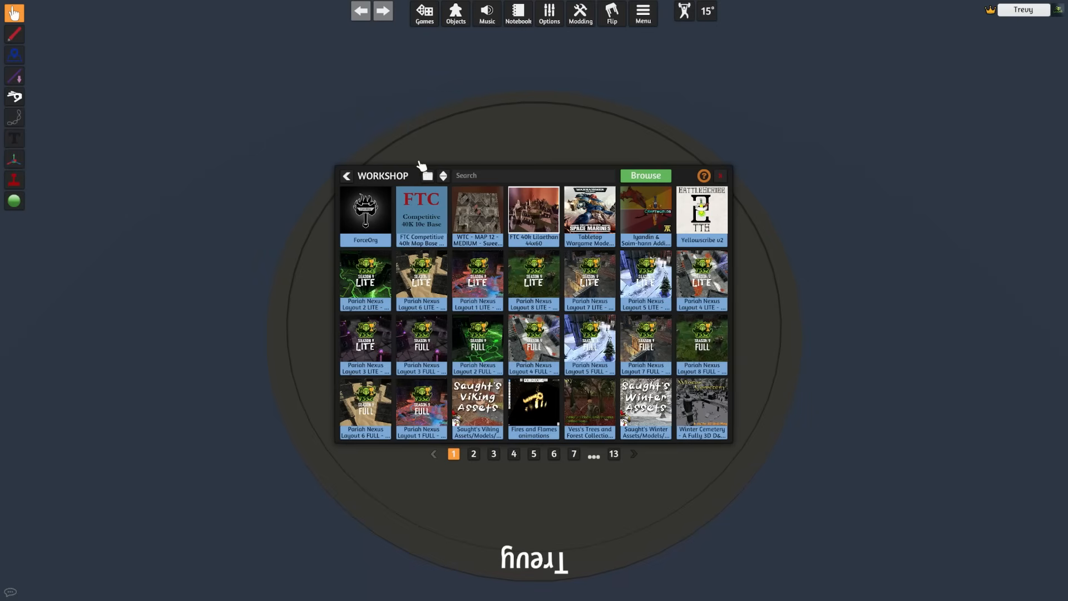
pyautogui.moveTo(430, 191)
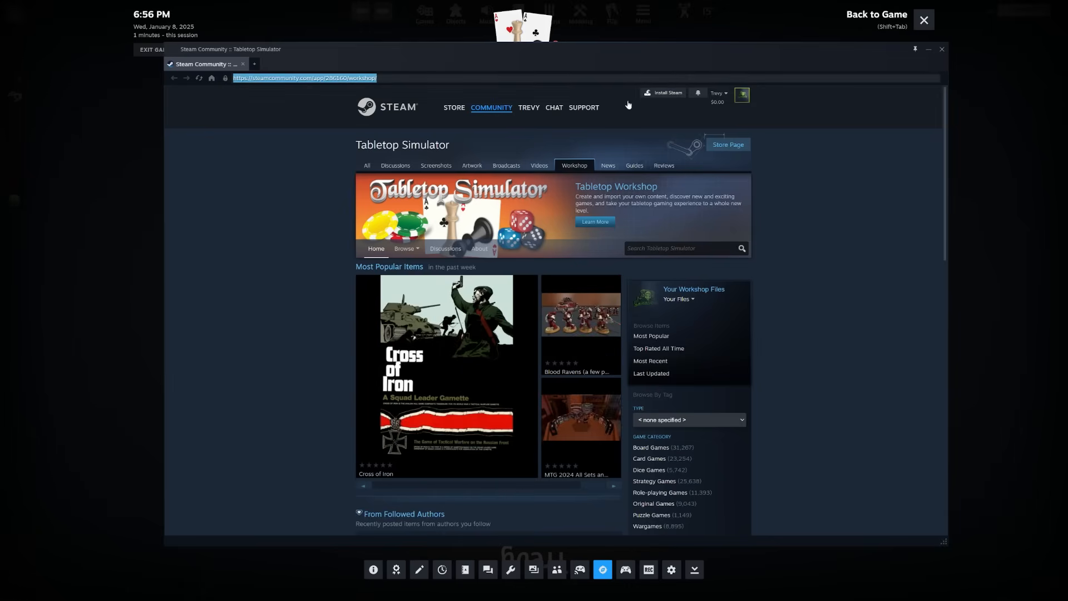
pyautogui.moveTo(890, 71)
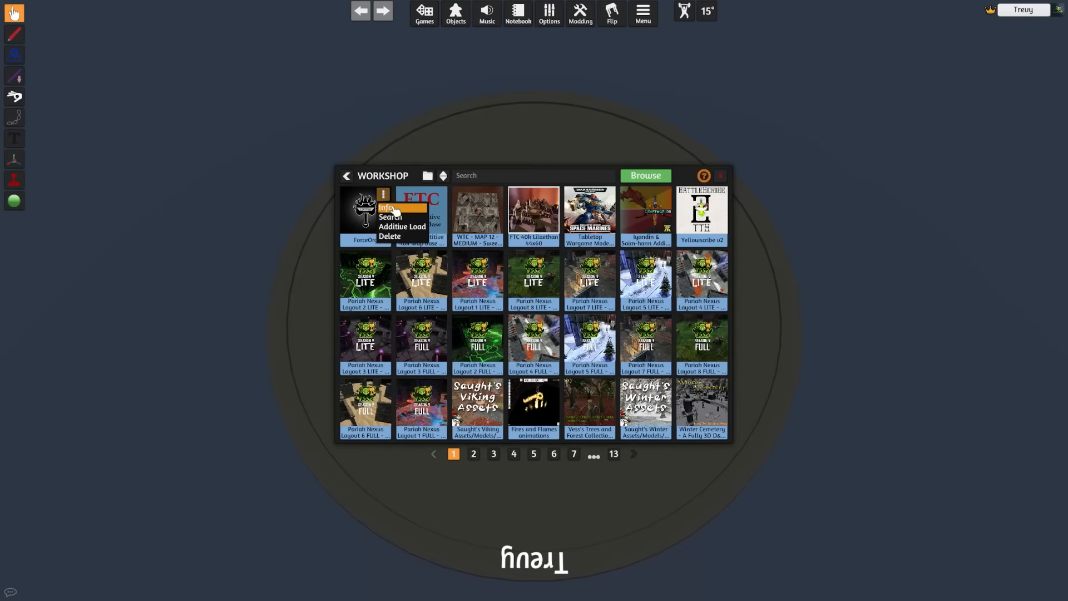
# Step: View the ForceOrg and FTC Competitive 40k Map Base Workshop pages, then return to the table
pyautogui.click(385, 207)
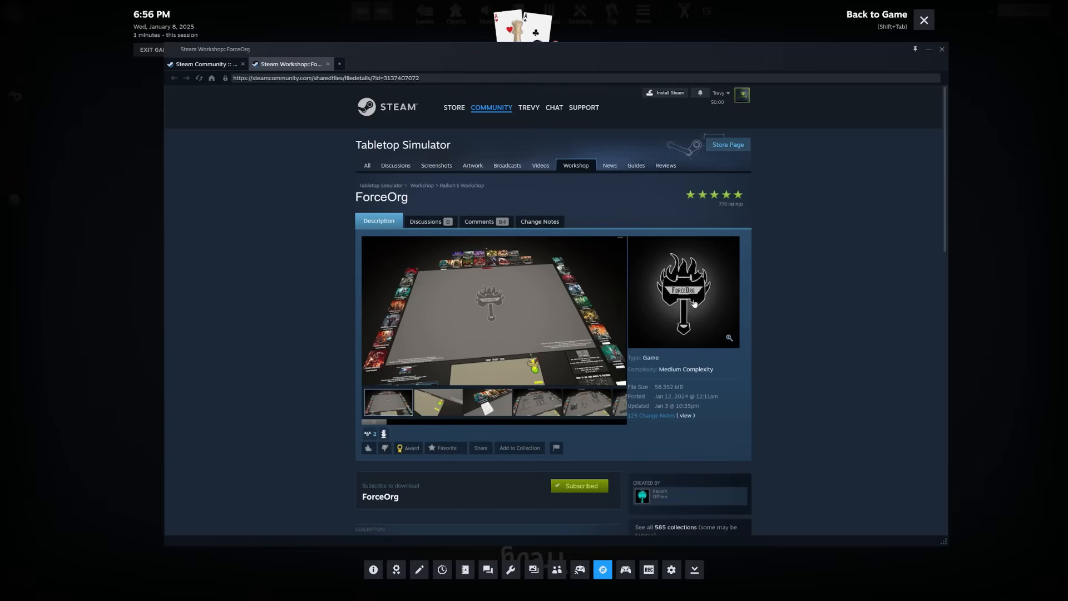
pyautogui.click(578, 485)
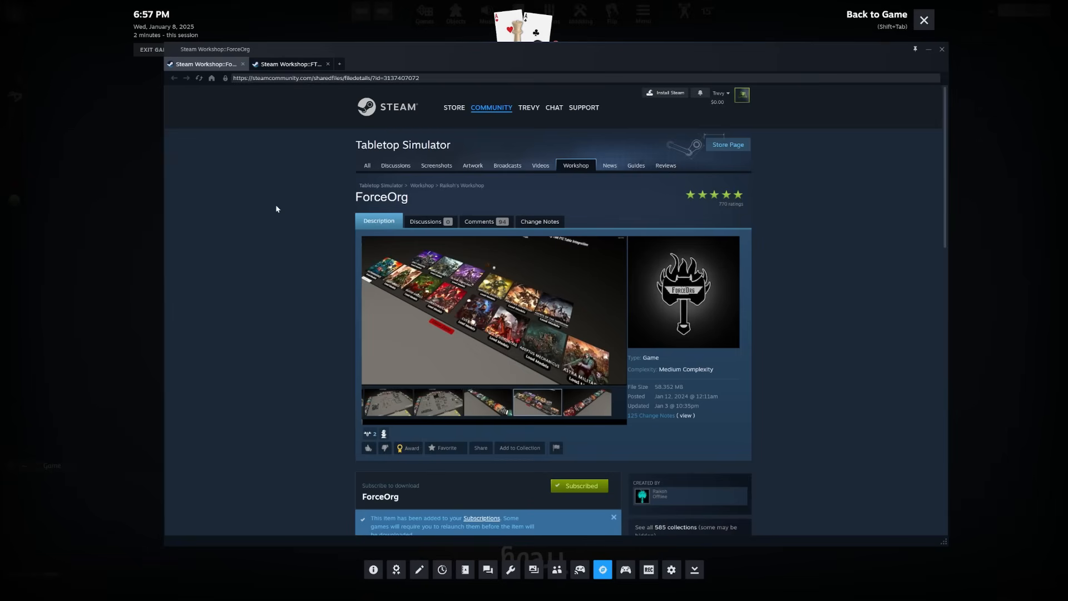
pyautogui.click(293, 64)
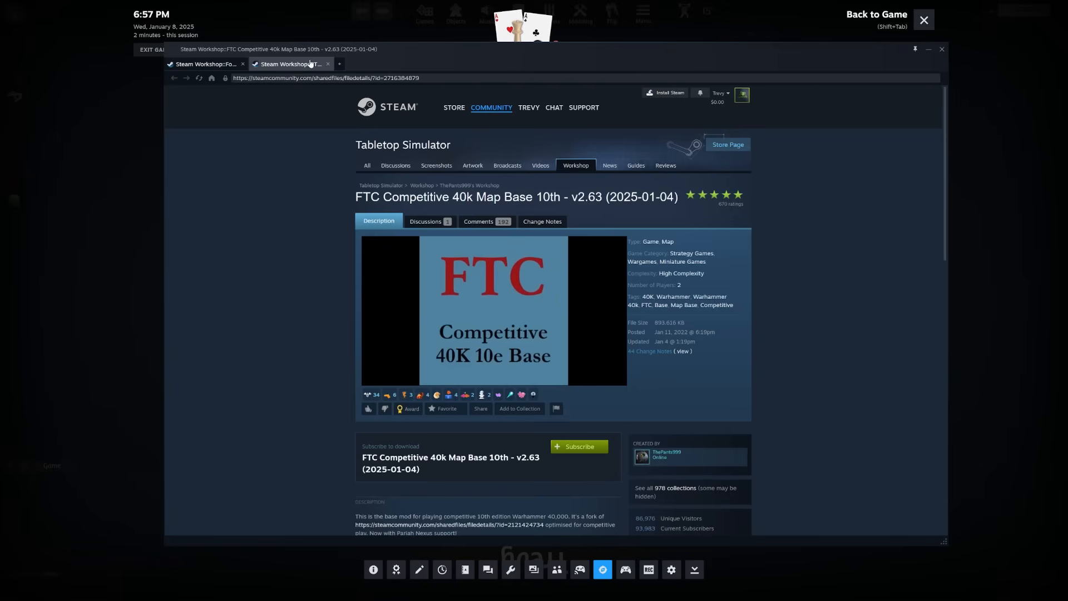
pyautogui.click(579, 446)
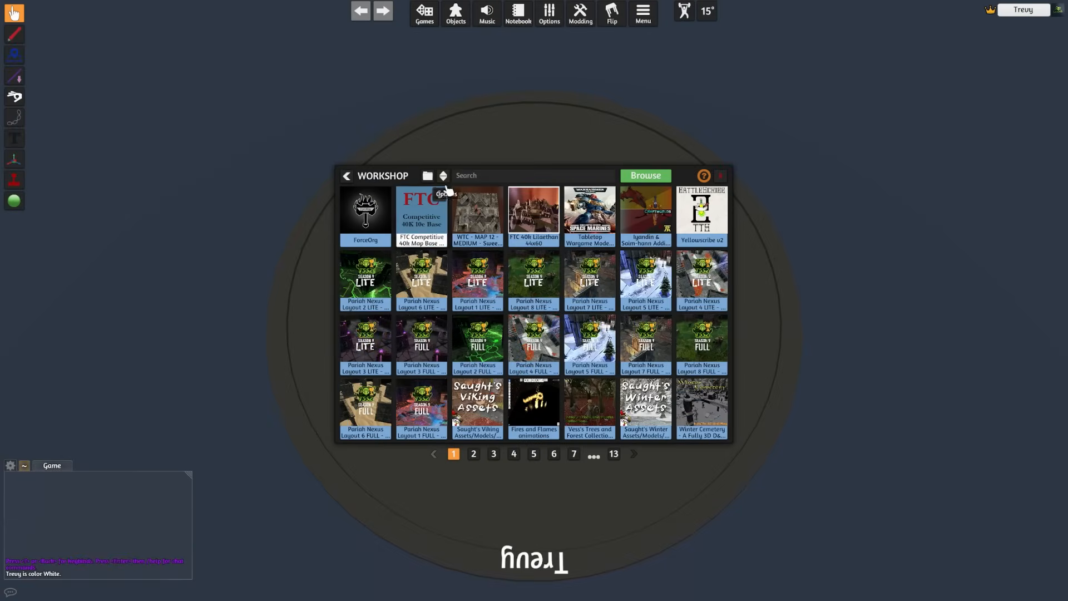
pyautogui.moveTo(358, 207)
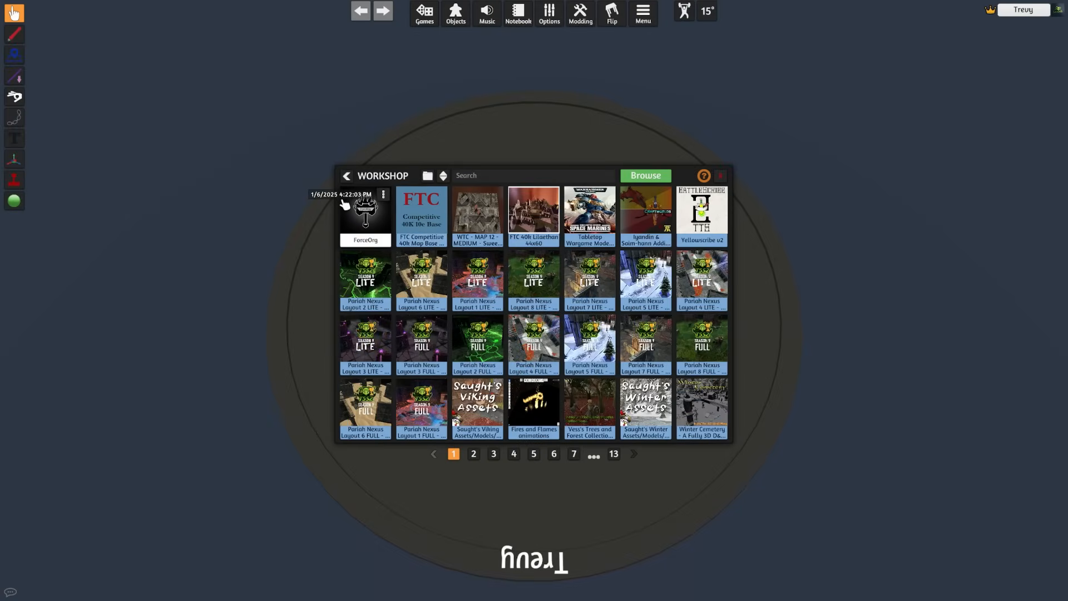
pyautogui.moveTo(255, 193)
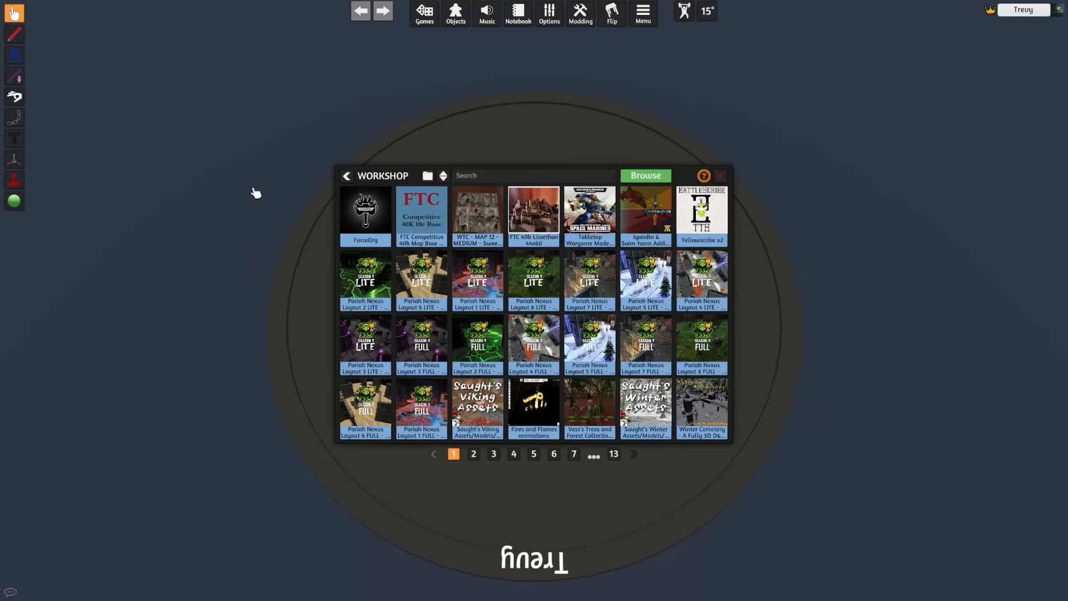
pyautogui.moveTo(365, 215)
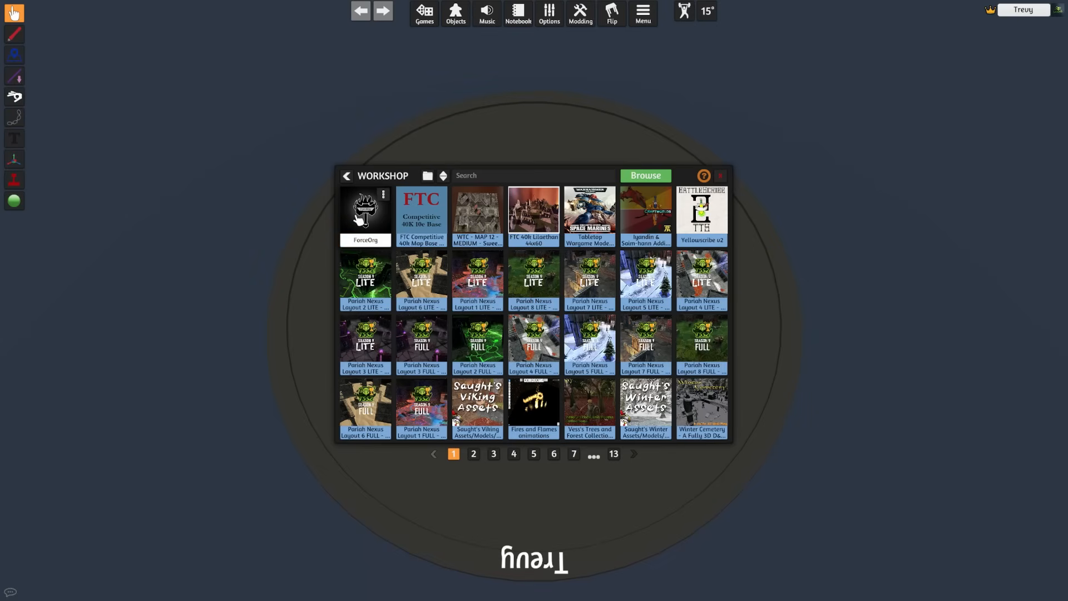
# Step: Load the ForceOrg mod from the Workshop list and confirm
pyautogui.click(365, 211)
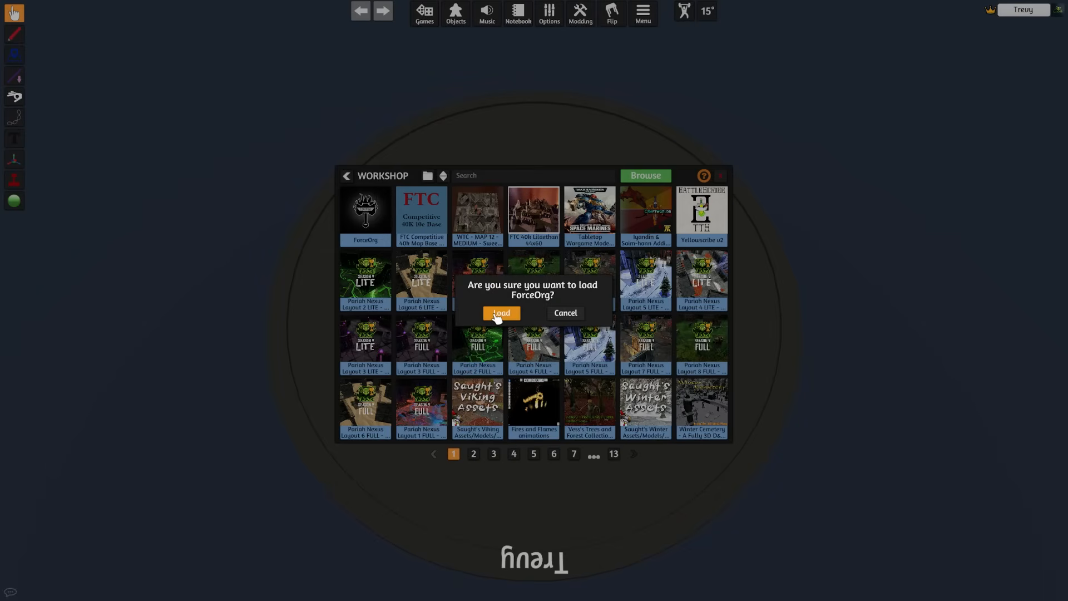
pyautogui.moveTo(883, 412)
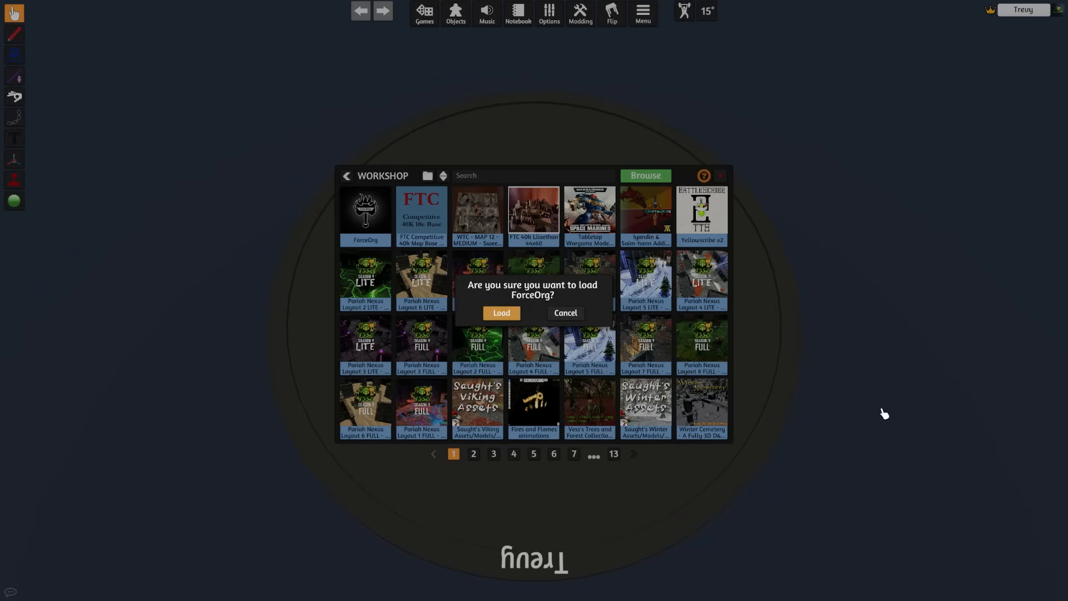
pyautogui.click(501, 314)
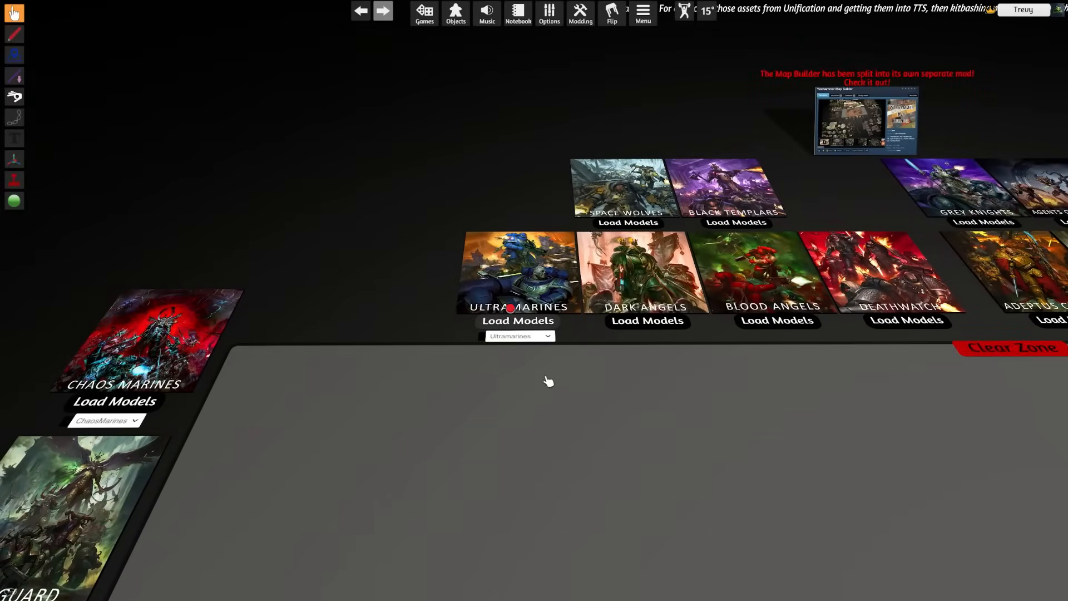
# Step: Load the Ultramarines models onto the ForceOrg table
pyautogui.click(518, 320)
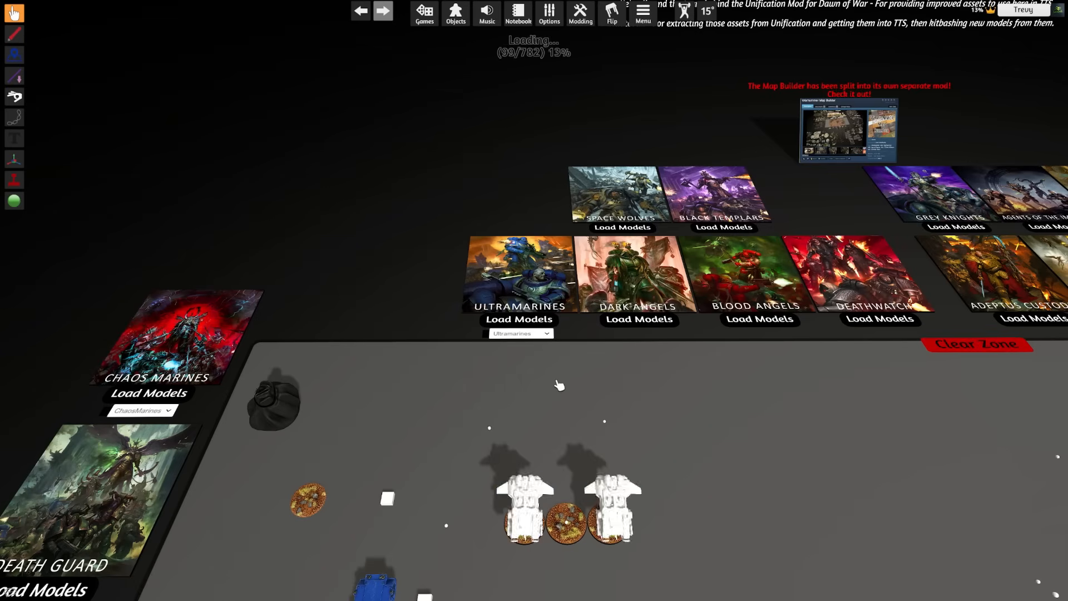
pyautogui.moveTo(674, 404)
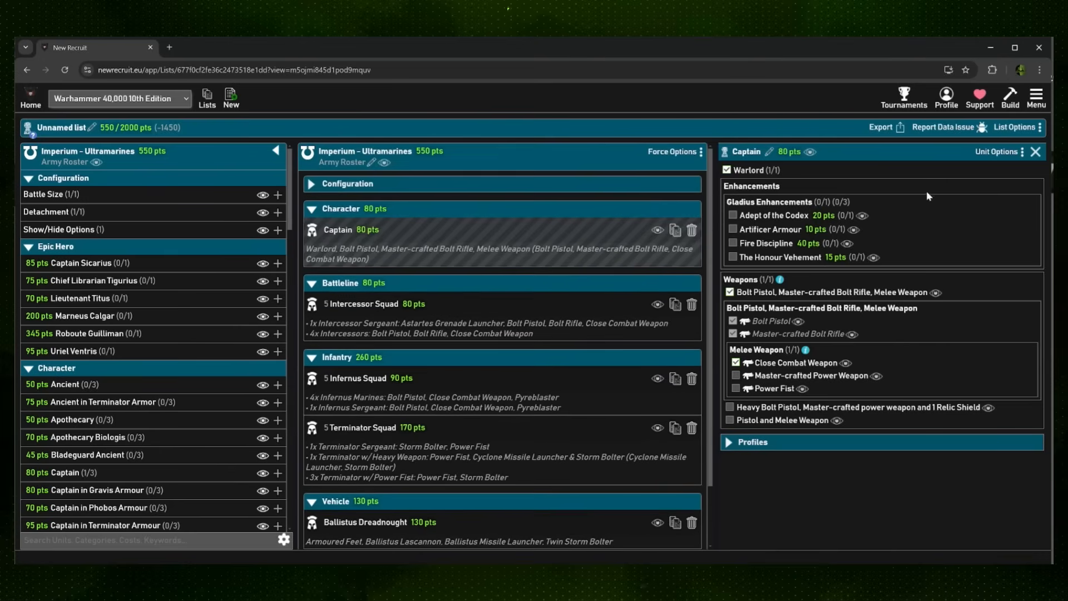
# Step: Export the 550-point Ultramarines list from New Recruit in Yellow Scribe format
pyautogui.click(1042, 127)
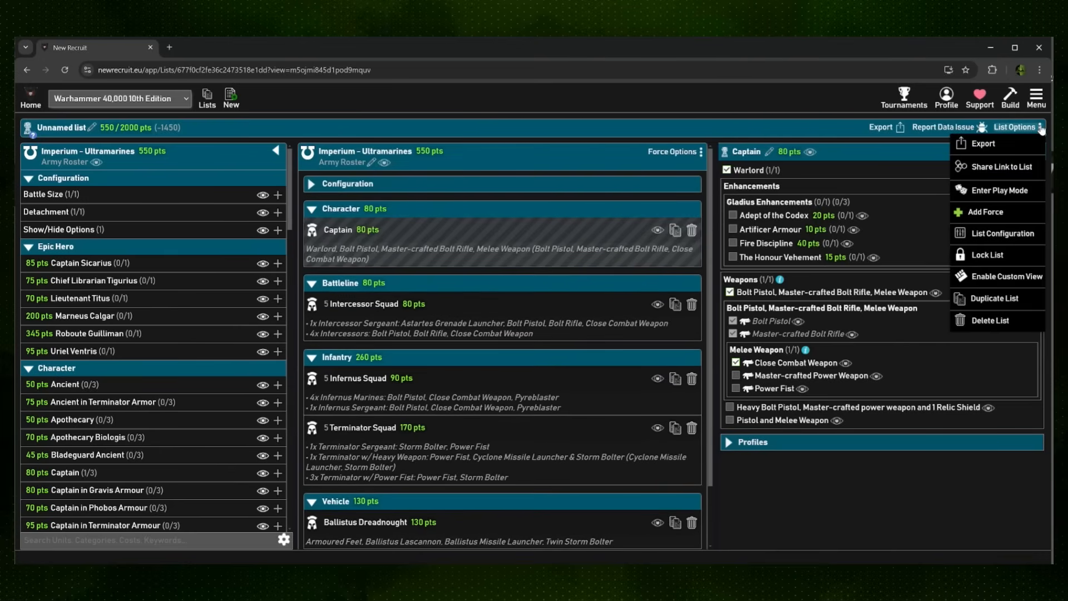
pyautogui.moveTo(1004, 146)
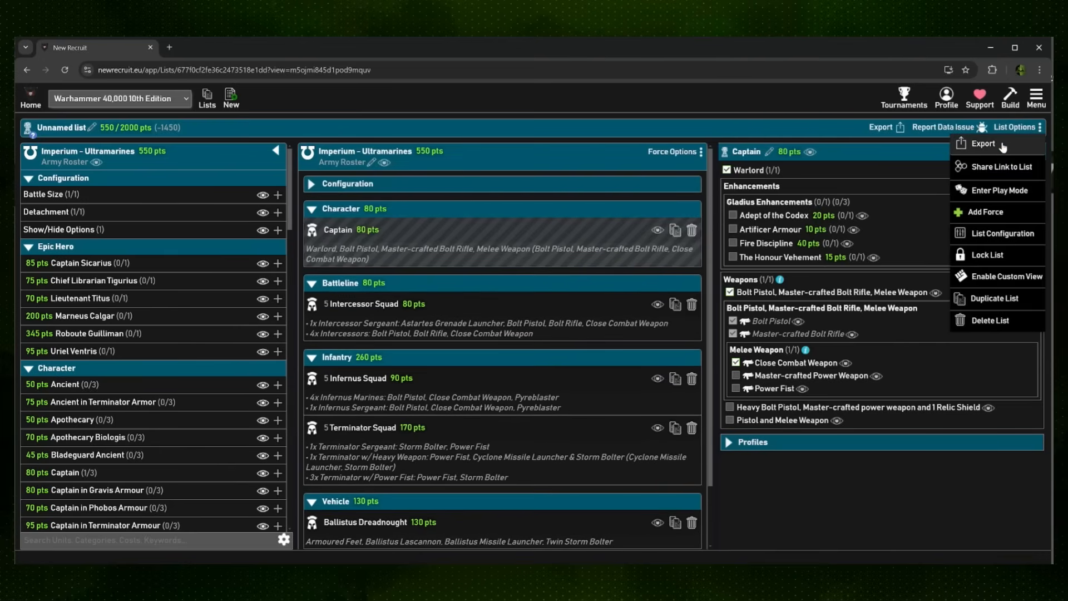
pyautogui.click(981, 143)
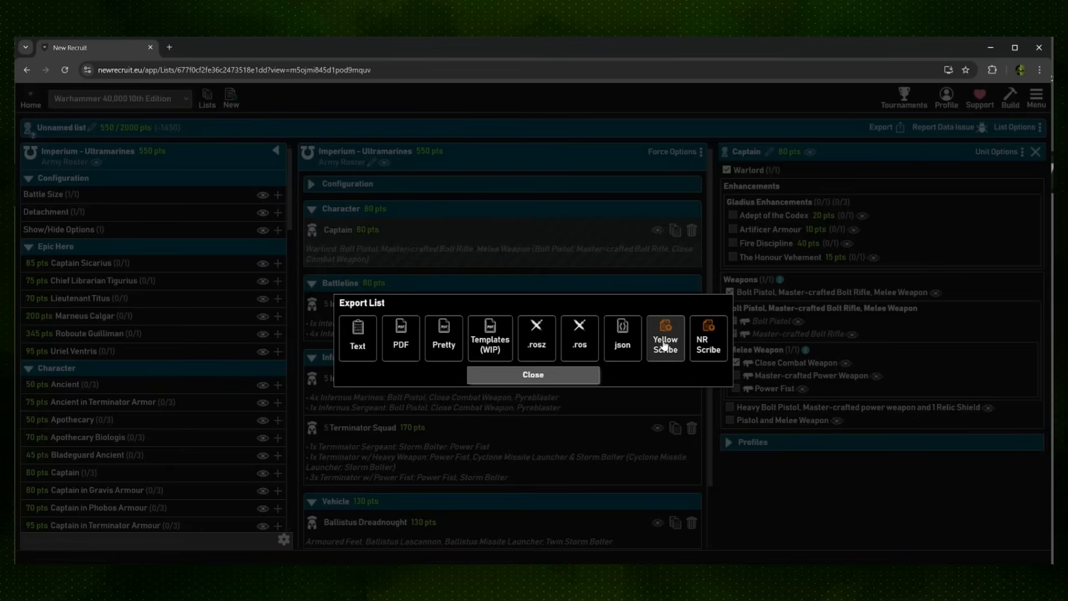
pyautogui.click(665, 338)
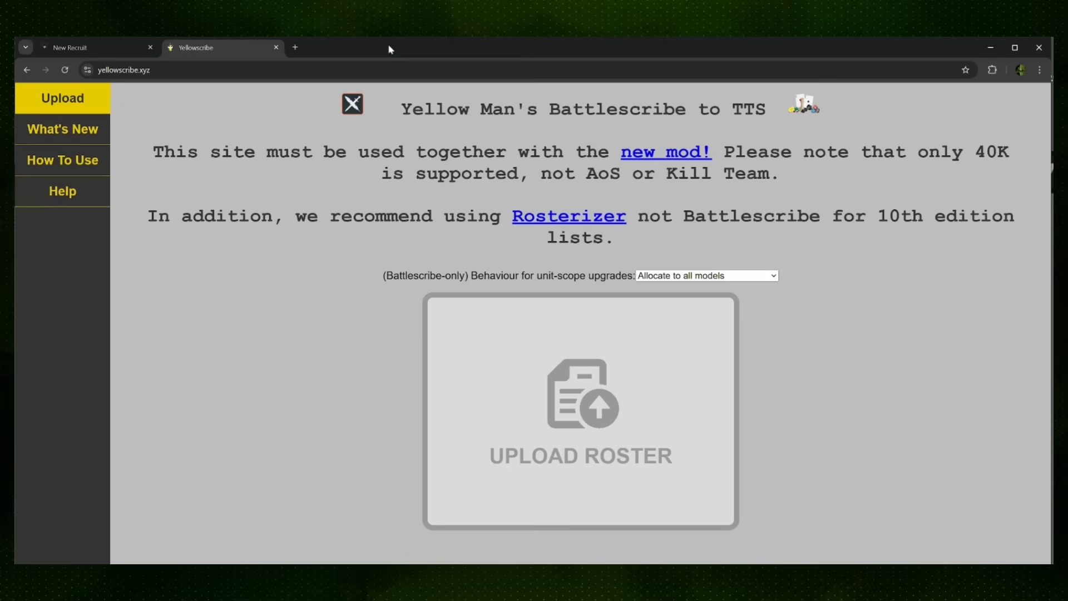
pyautogui.moveTo(680, 394)
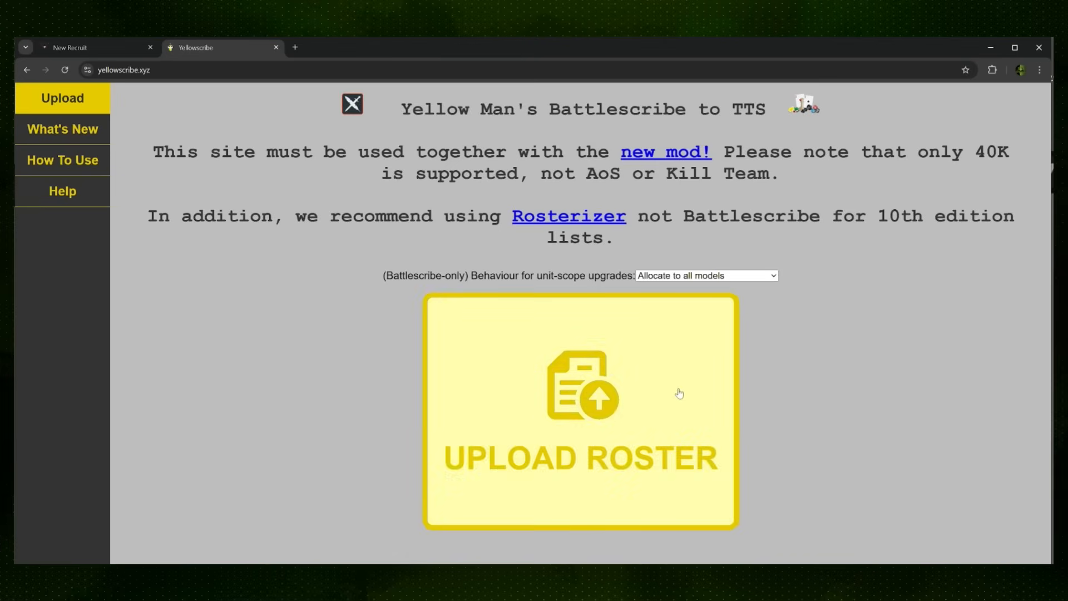
pyautogui.moveTo(875, 267)
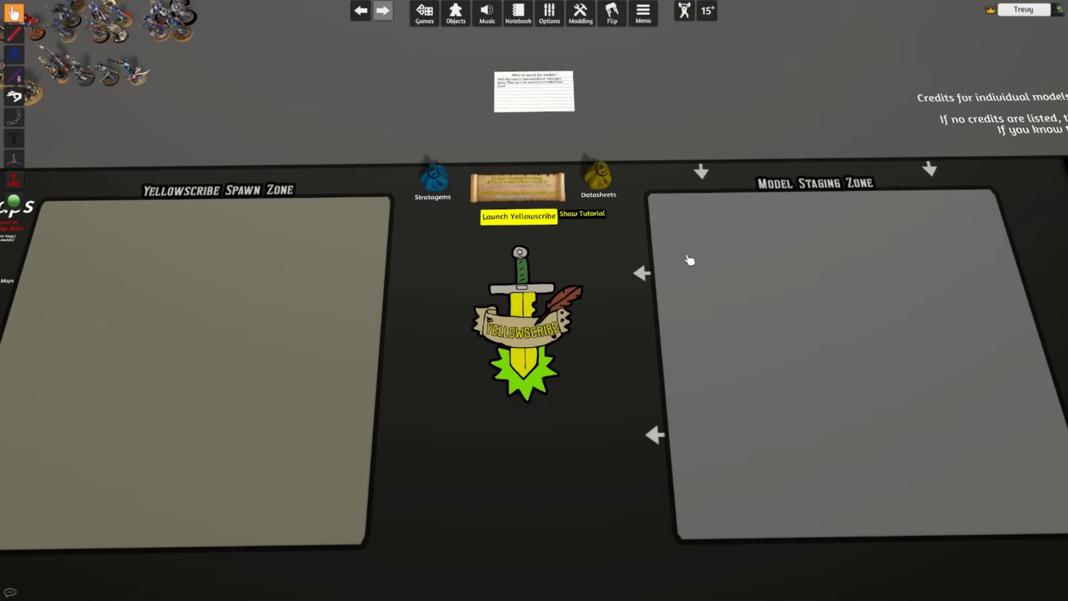
pyautogui.moveTo(510, 266)
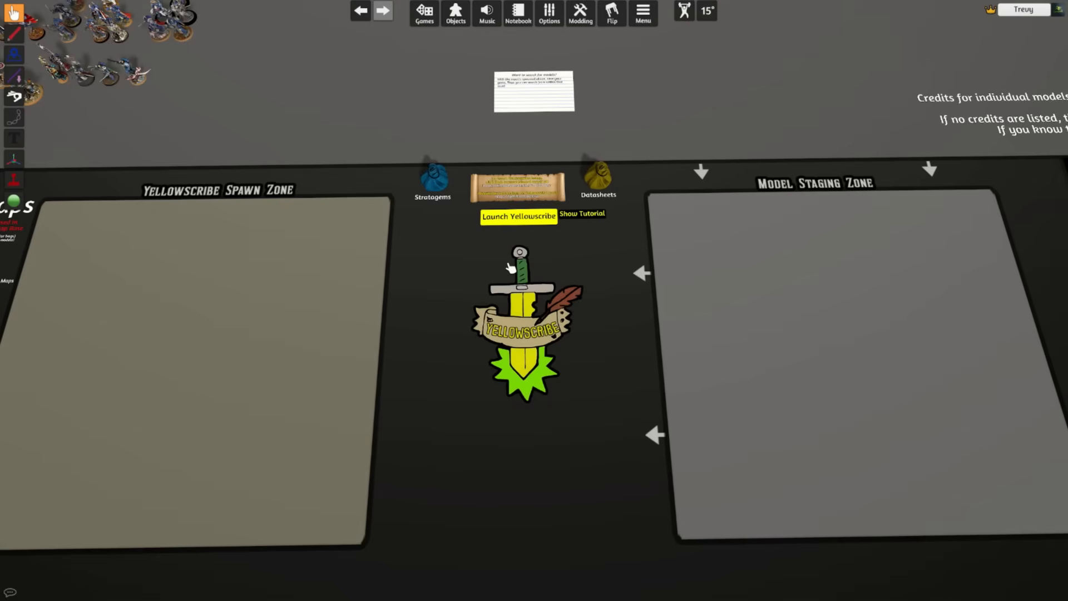
pyautogui.moveTo(514, 236)
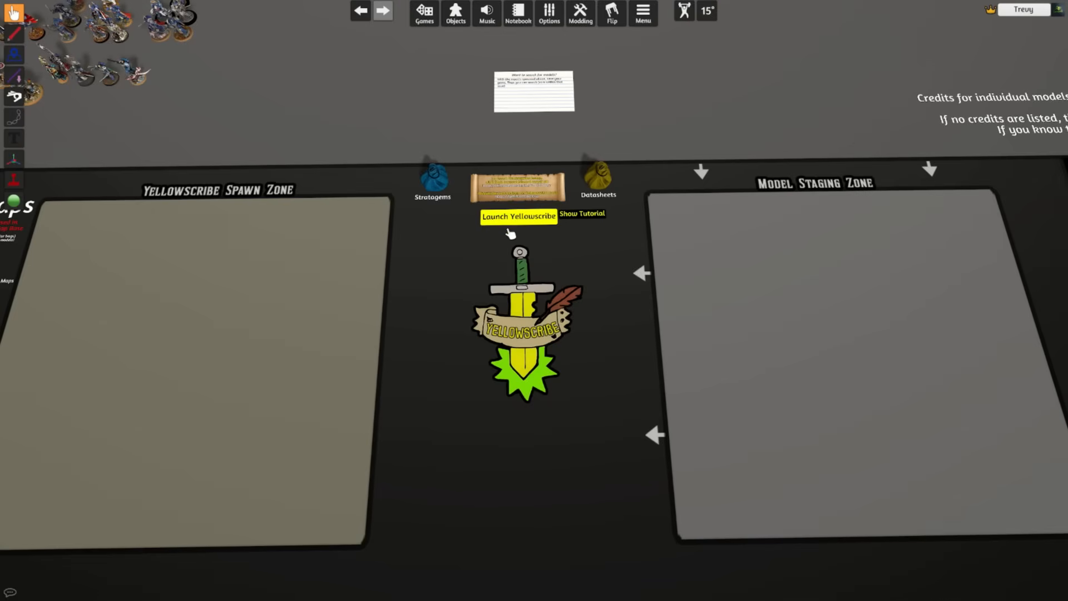
# Step: Launch Yellowscribe, enter roster code 33a2f173 and submit it to spawn the unit datasheet cards
pyautogui.click(519, 216)
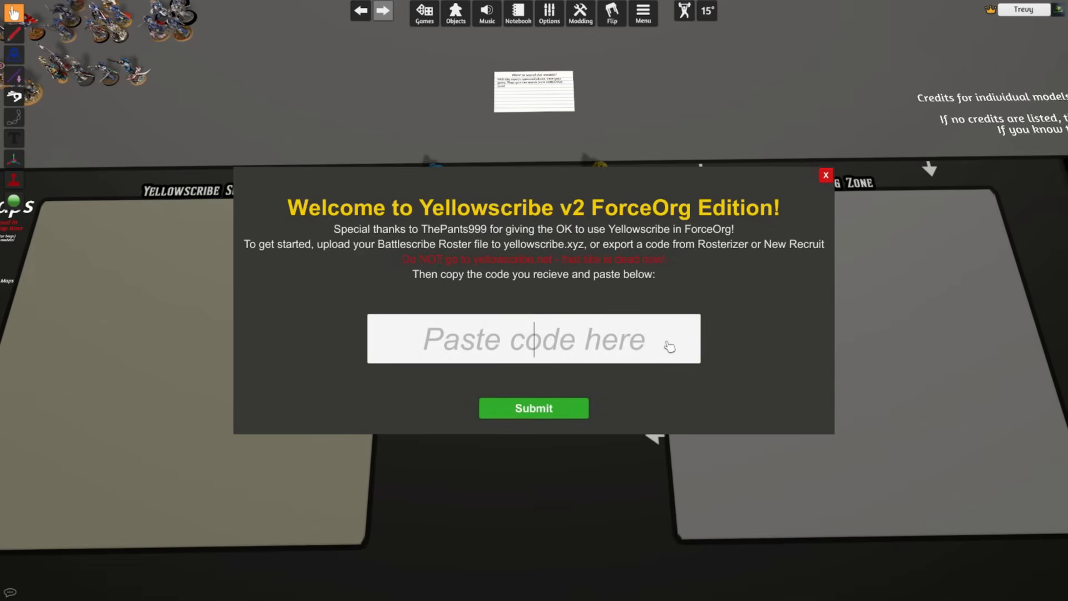
pyautogui.write('33a2f173')
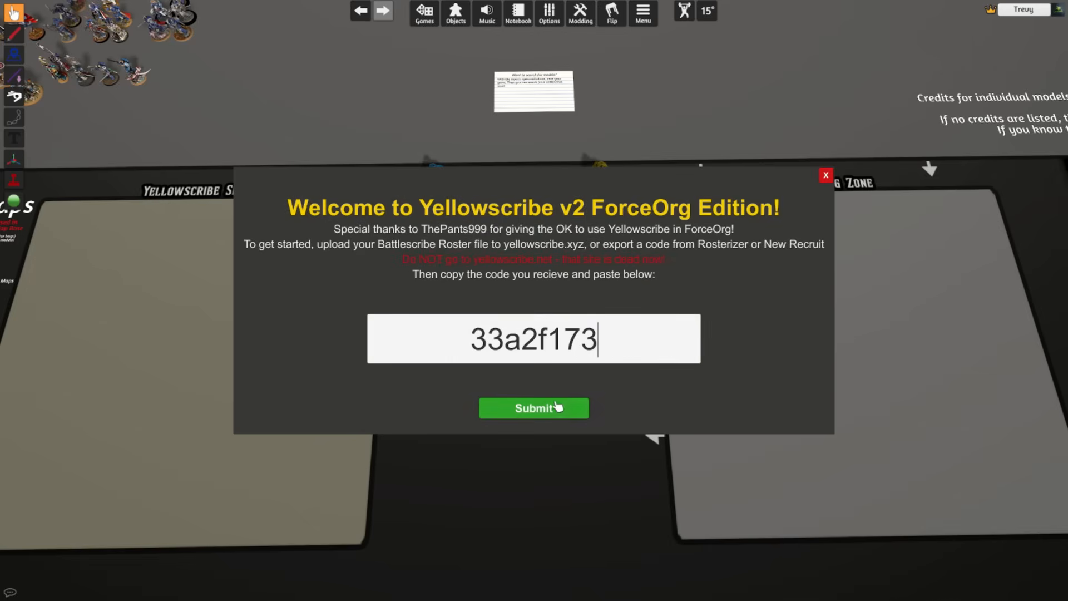
pyautogui.click(534, 407)
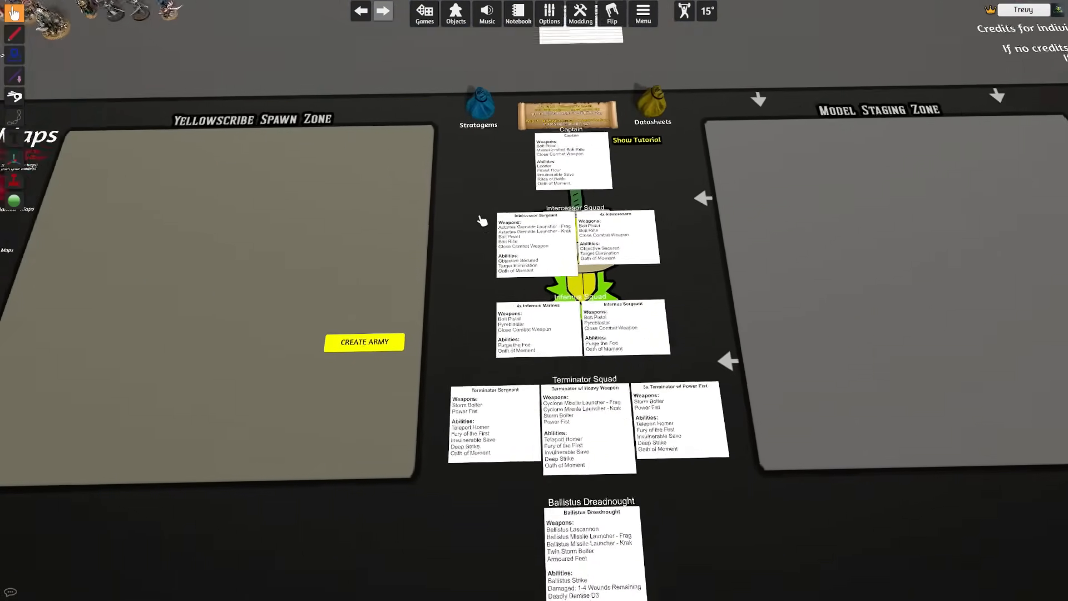
# Step: Assign staged Ultramarines miniatures to each datasheet card until all cards turn green
pyautogui.click(365, 342)
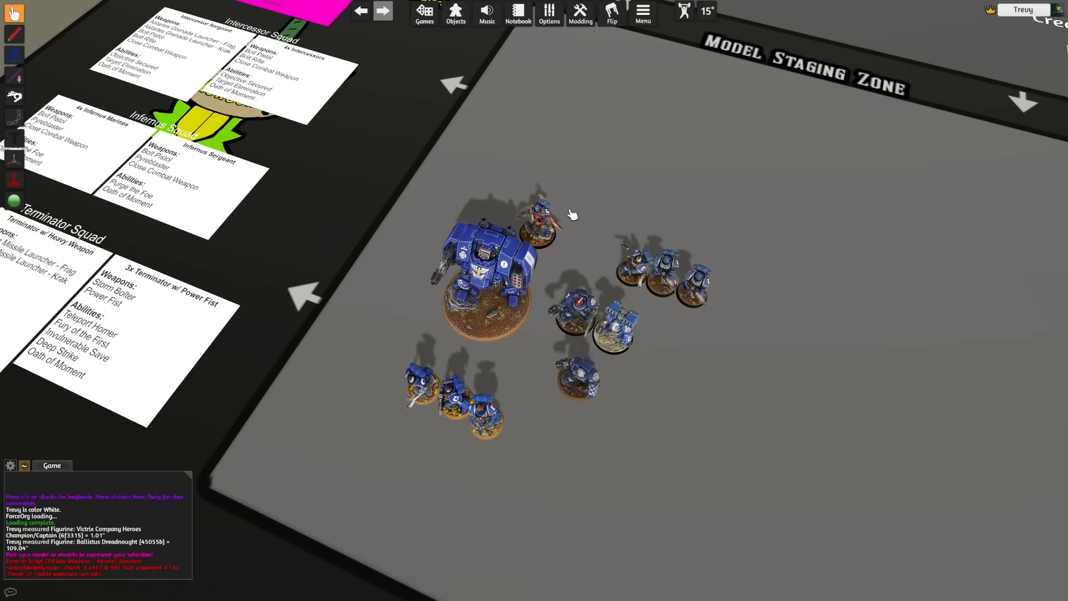
pyautogui.click(536, 221)
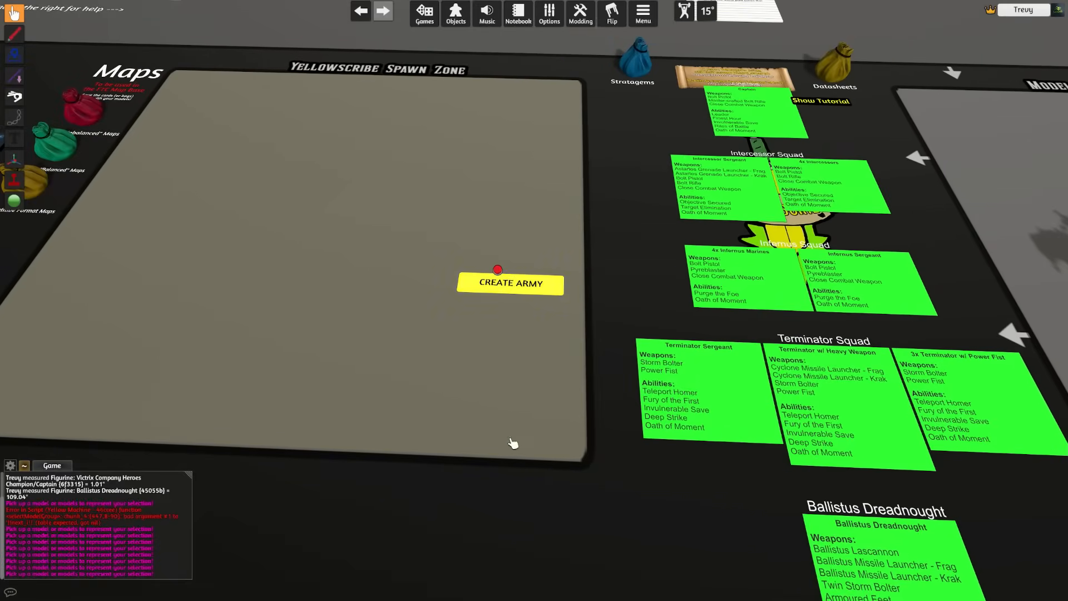
# Step: Create the army from the assigned datasheets and review a Terminator Squad datasheet popup
pyautogui.click(511, 284)
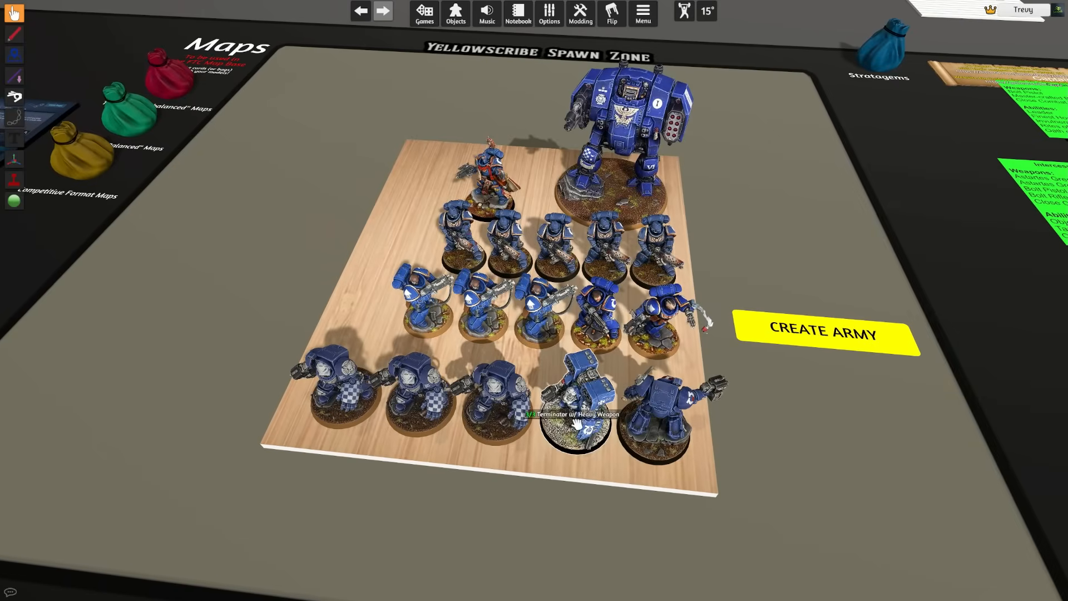
pyautogui.moveTo(494, 419)
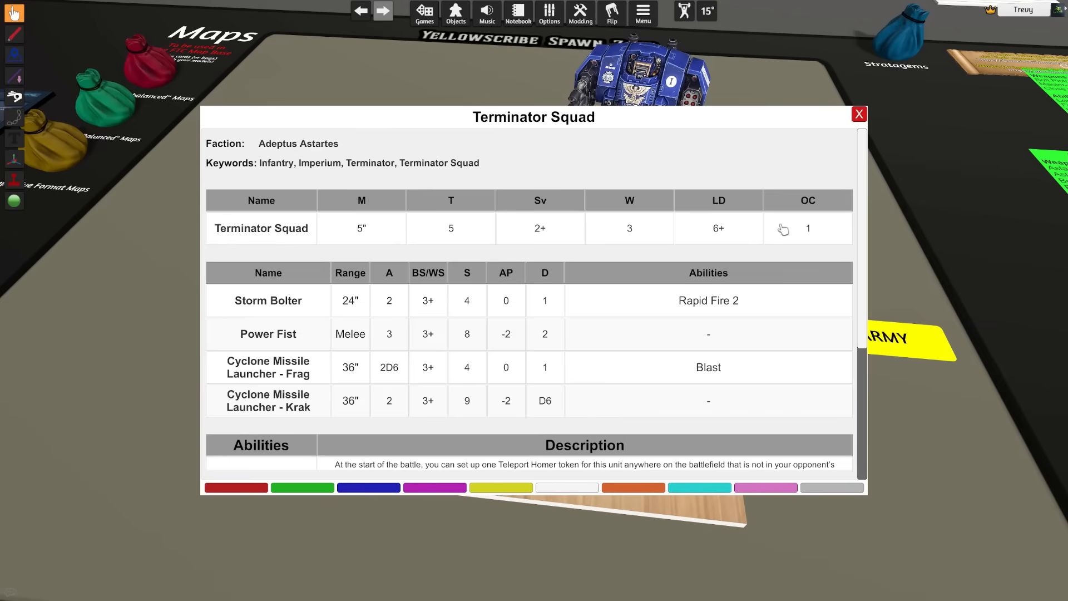
pyautogui.scroll(-3)
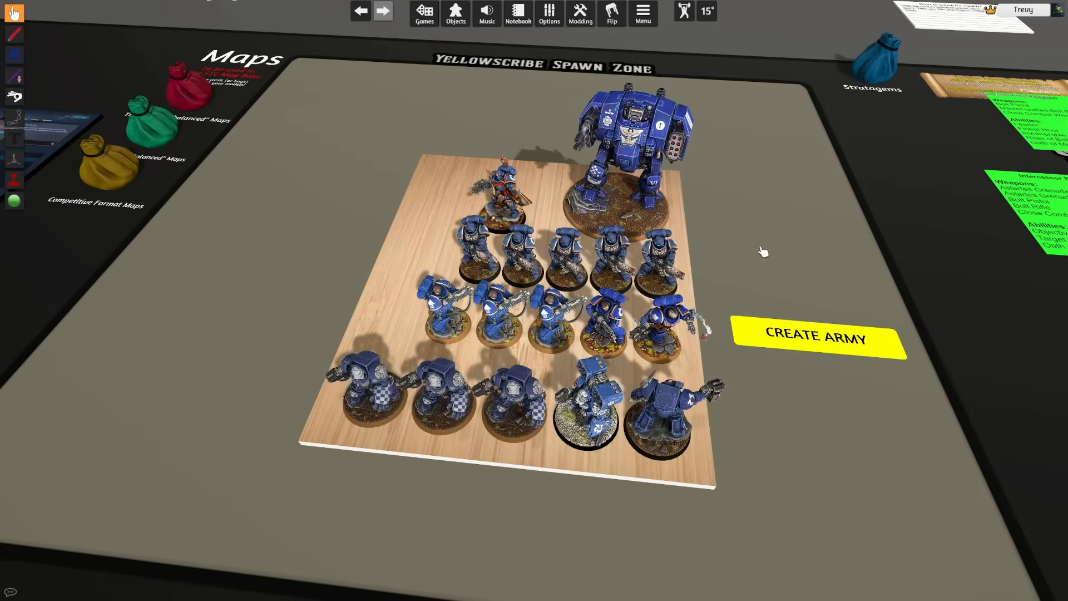
pyautogui.moveTo(629, 233)
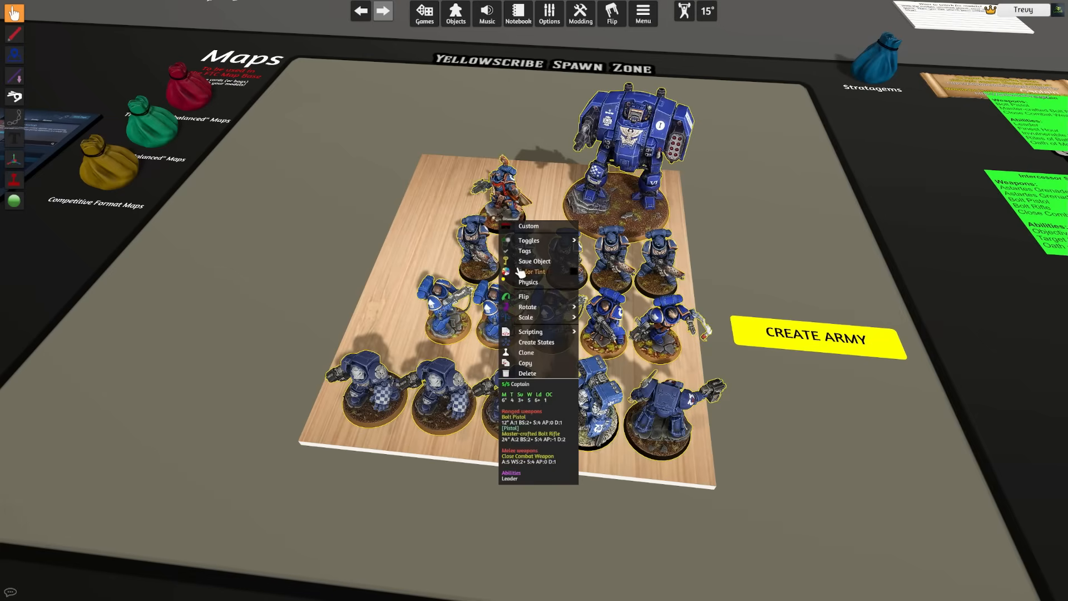
# Step: Save the assembled Ultramarines tray as an object named 'test'
pyautogui.click(534, 260)
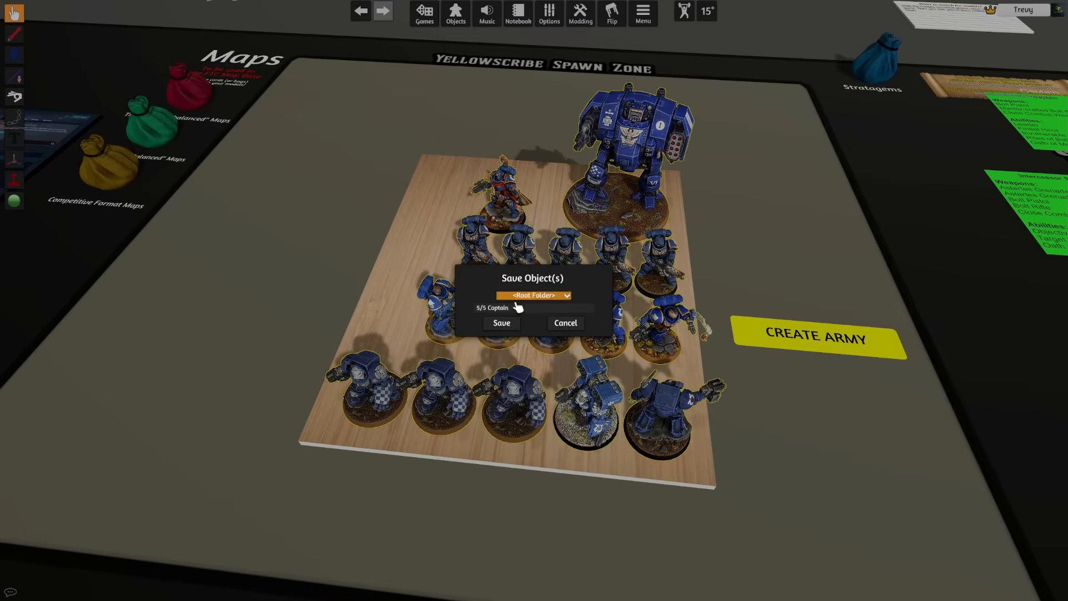
pyautogui.write('test')
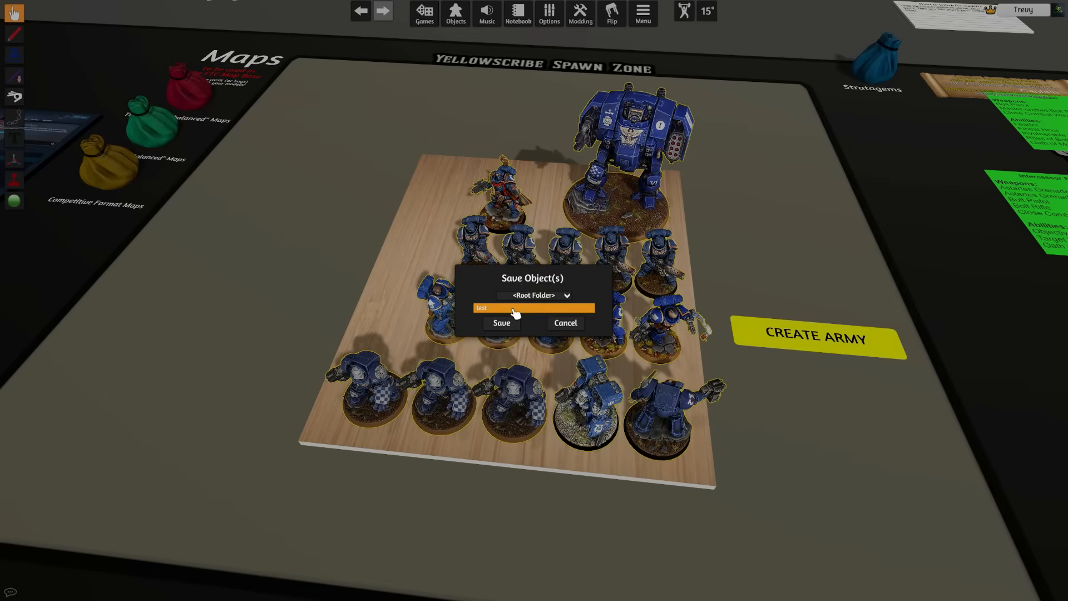
pyautogui.click(501, 323)
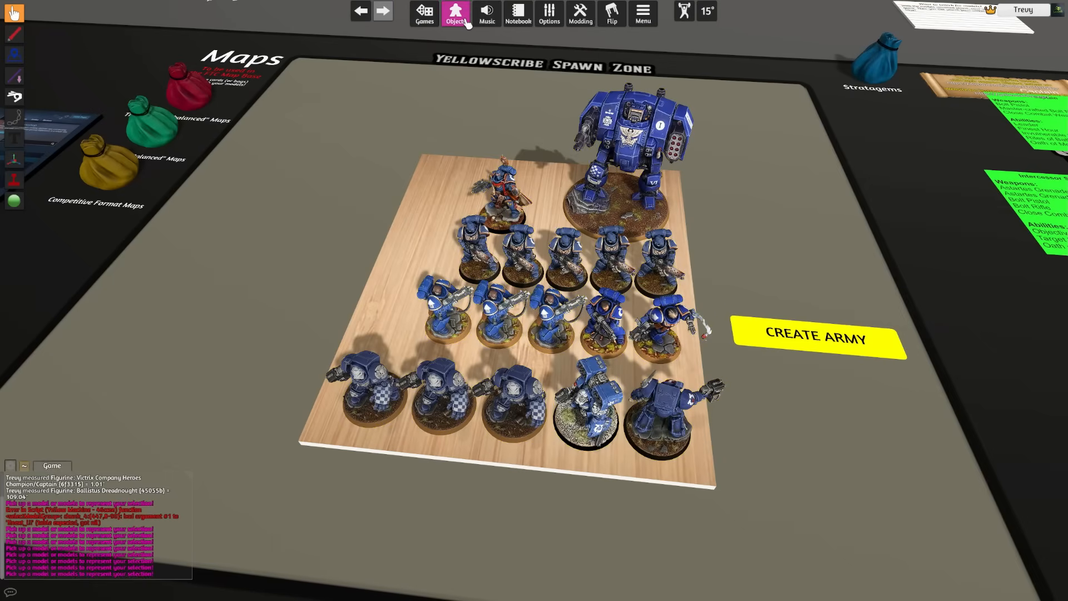
# Step: Bring up the Objects browser of available saved objects
pyautogui.click(458, 15)
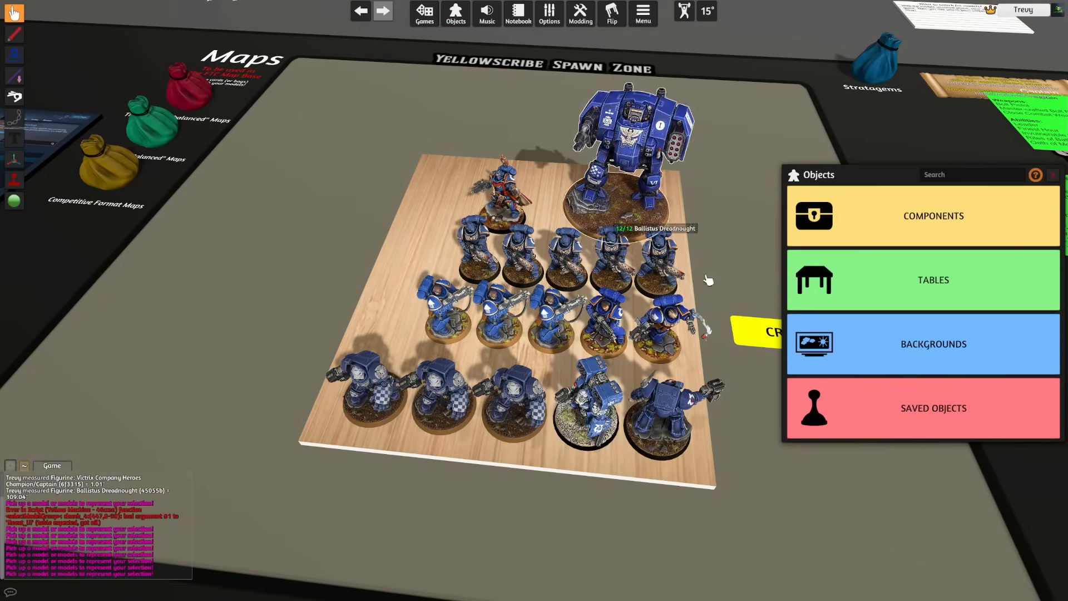
pyautogui.click(933, 407)
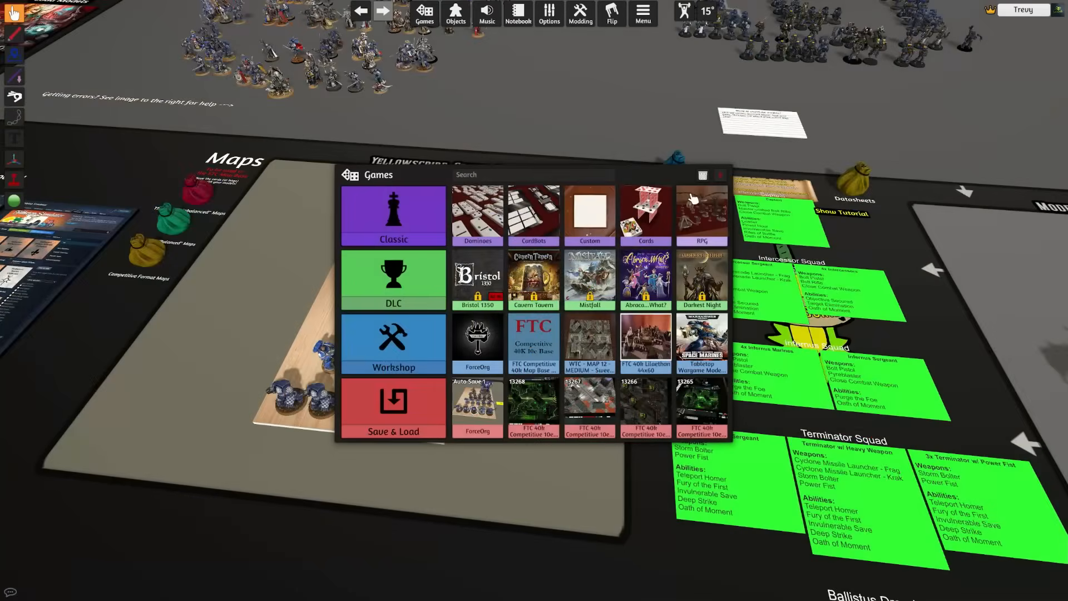
pyautogui.moveTo(425, 329)
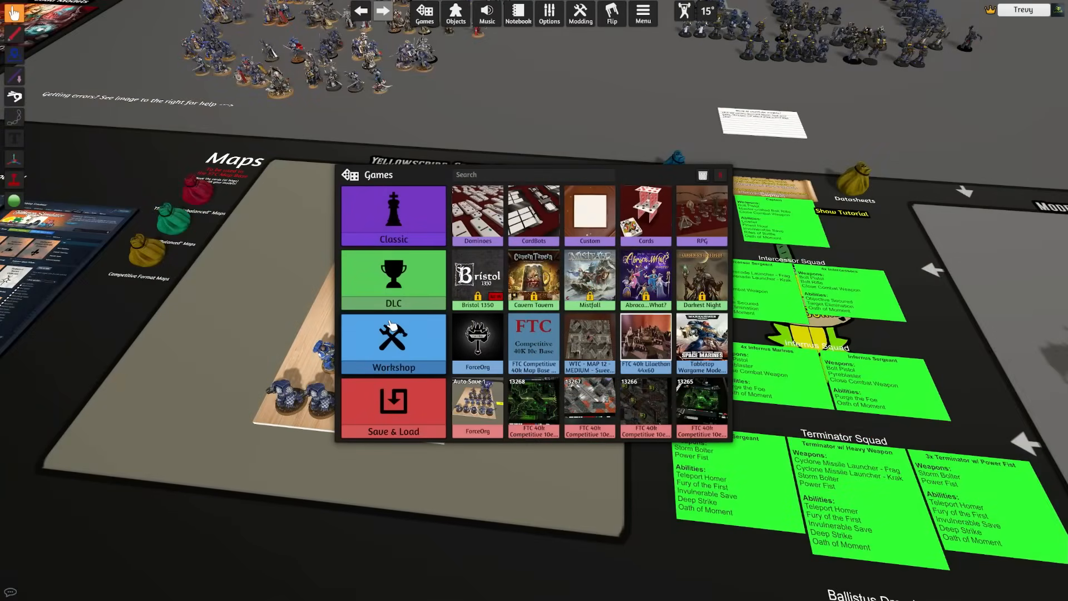
pyautogui.moveTo(517, 340)
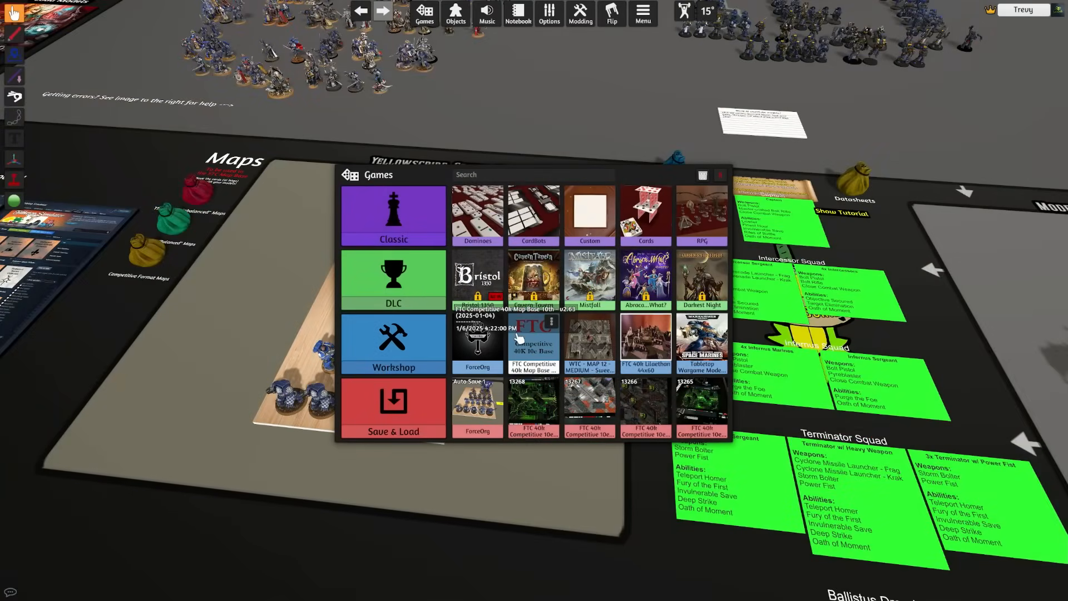
# Step: Choose the FTC Competitive 40k Map Base from Workshop and confirm loading it
pyautogui.click(477, 341)
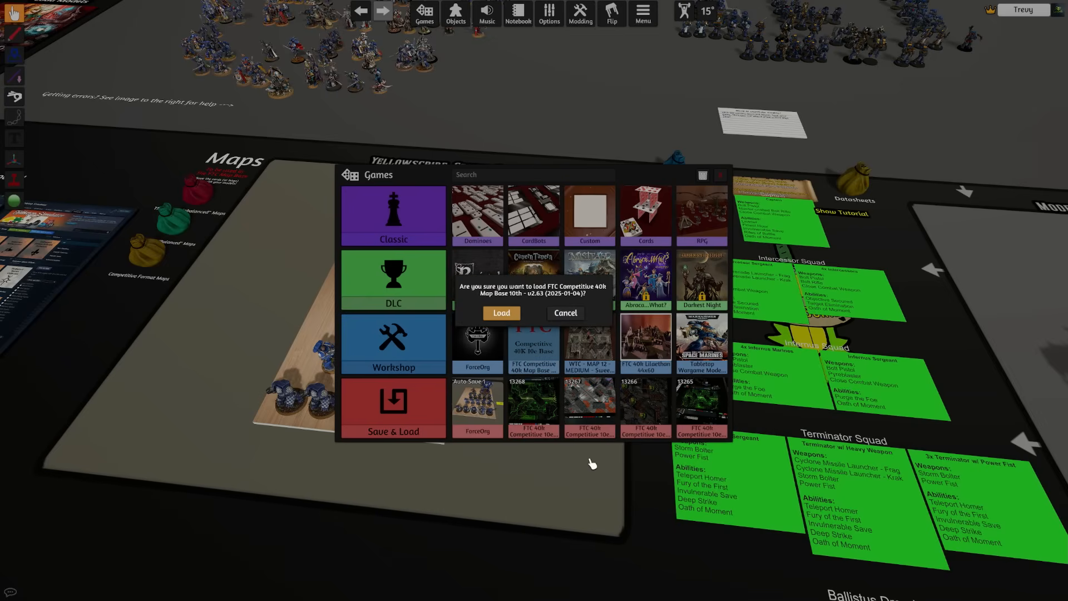
pyautogui.click(502, 312)
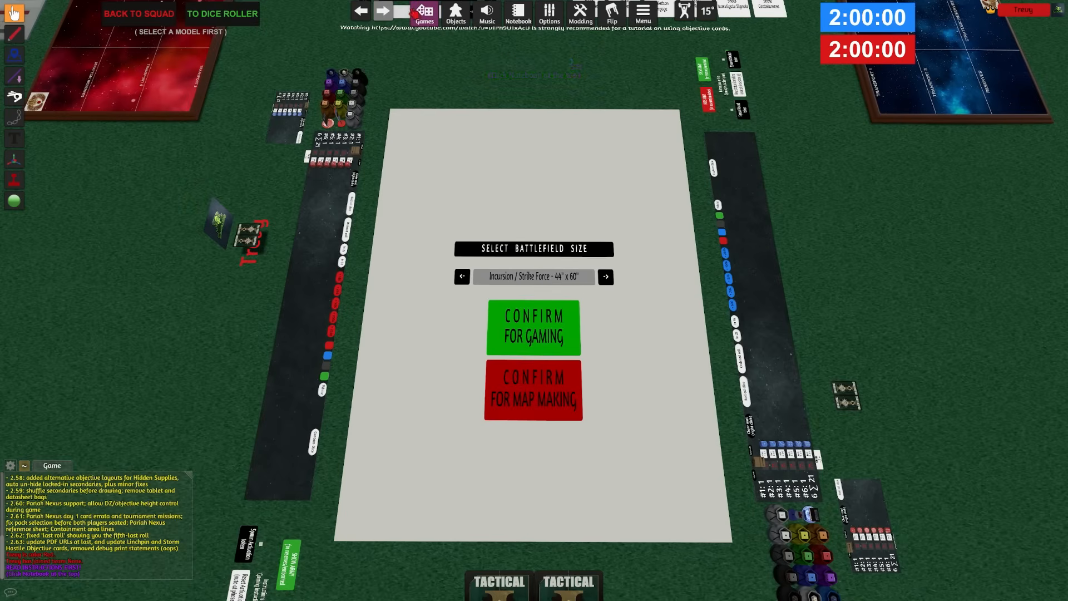
pyautogui.click(425, 12)
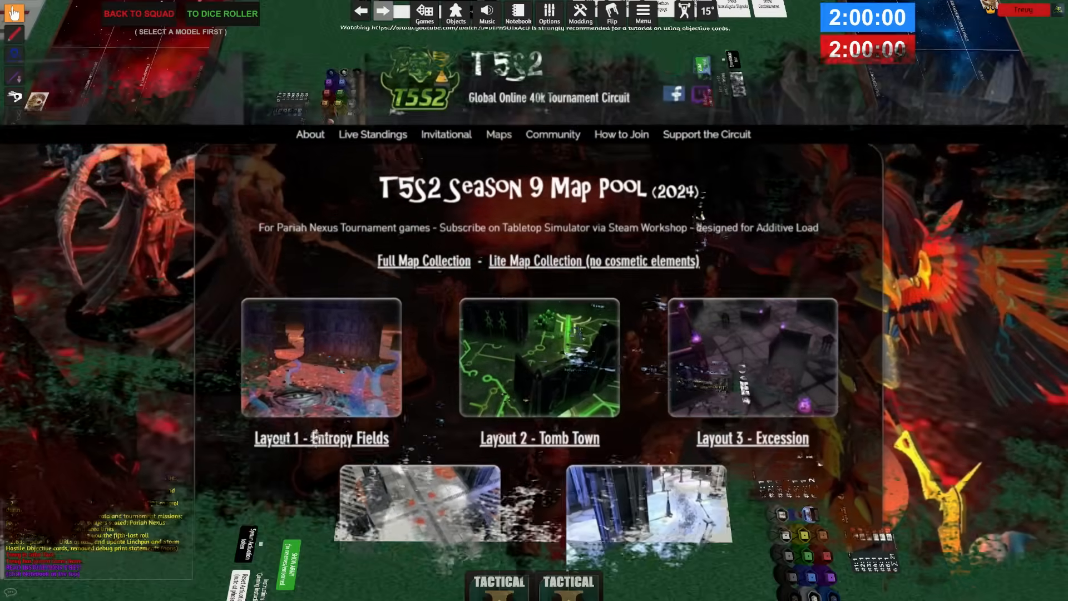
# Step: Scroll through the Season 9 Pariah Nexus and Season 8 map pools on tts40k.com/maps
pyautogui.scroll(-3)
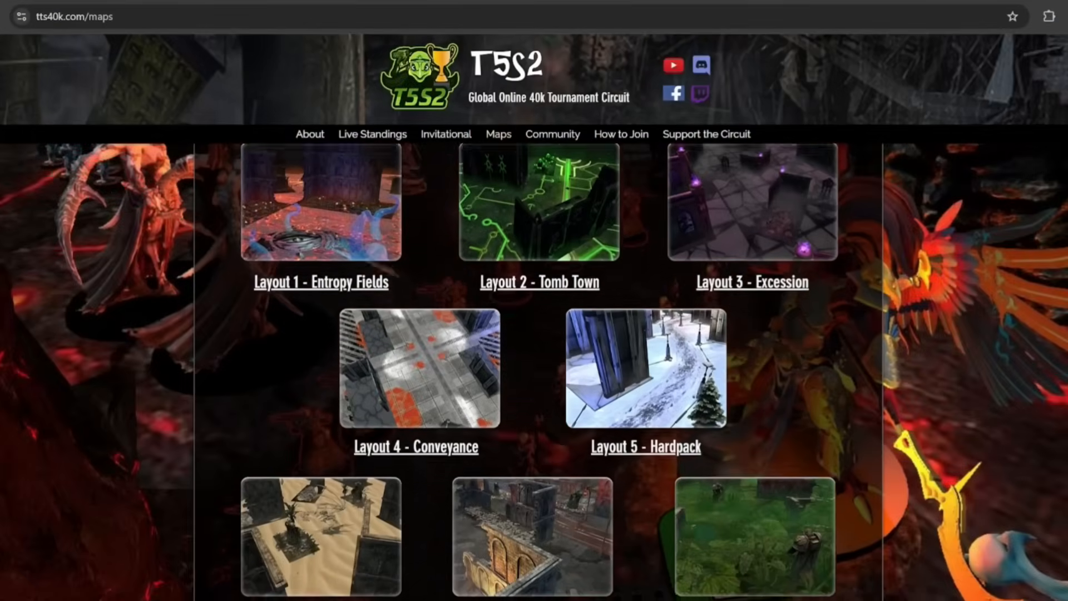
pyautogui.scroll(-3)
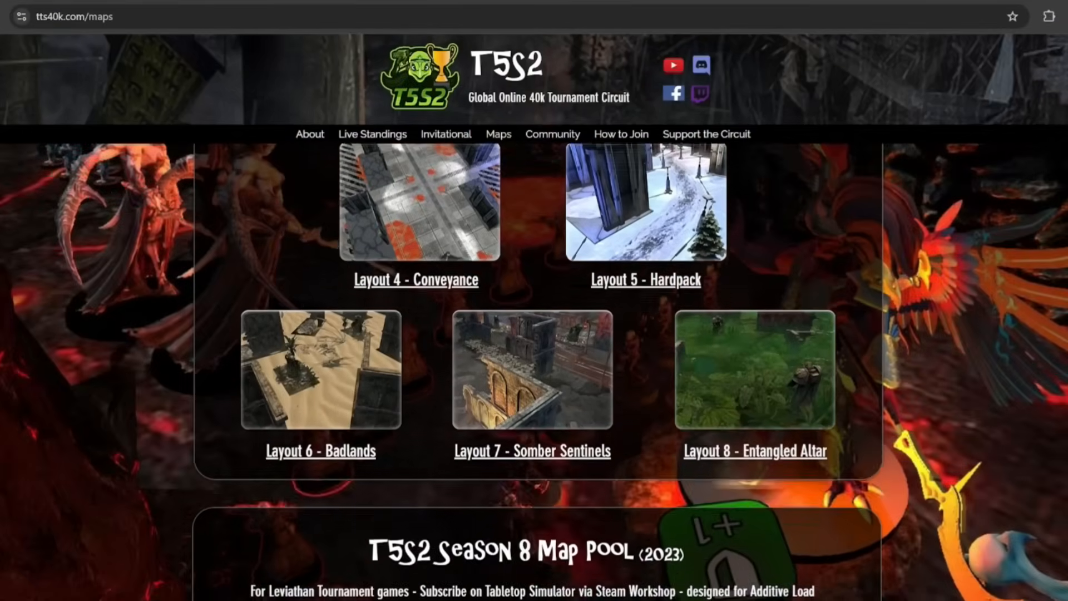
pyautogui.scroll(-3)
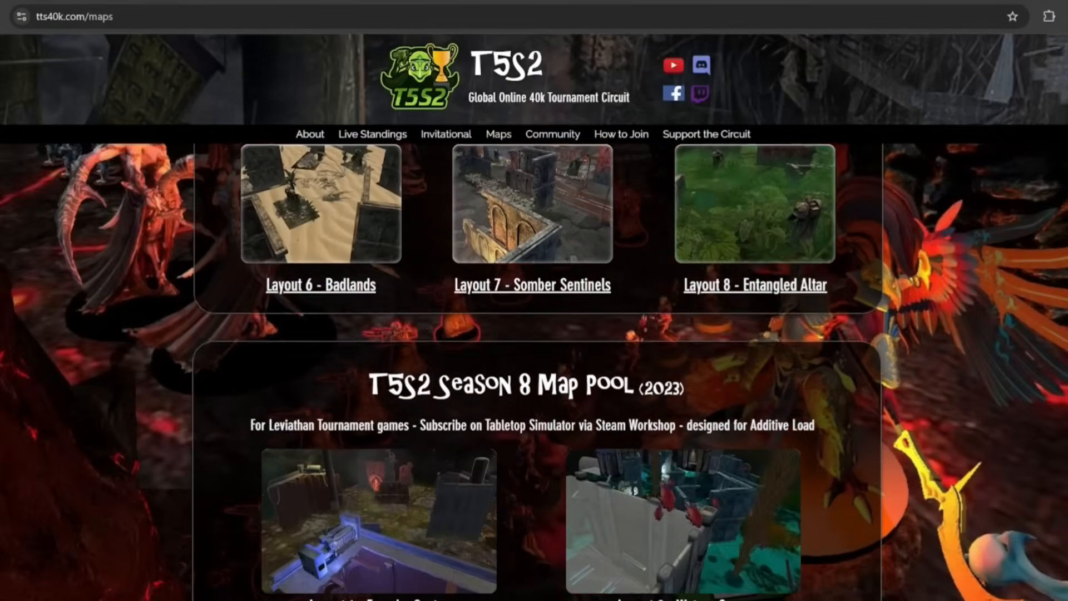
pyautogui.scroll(-3)
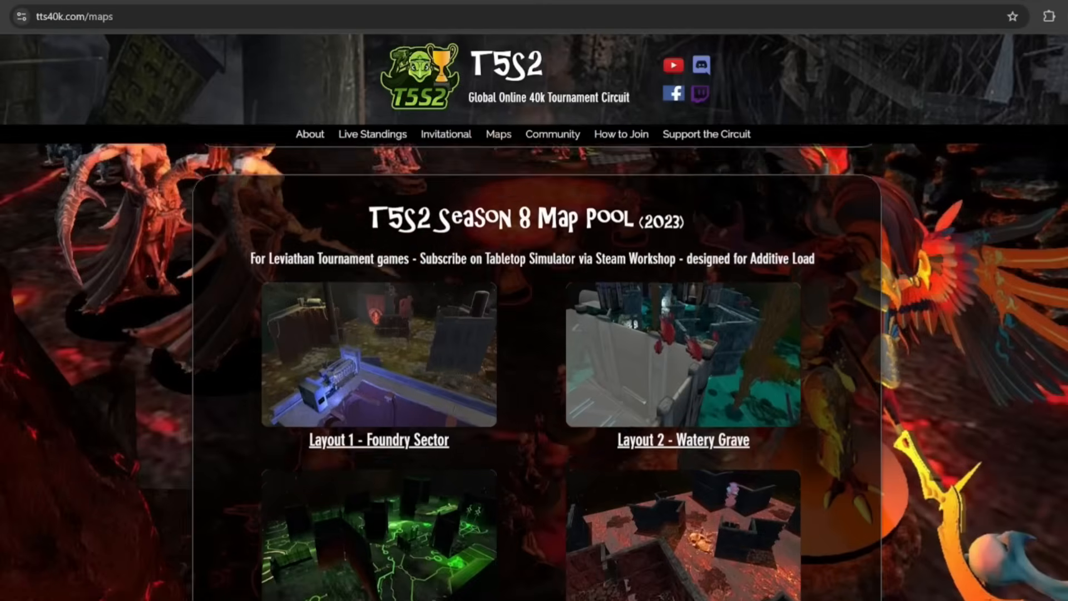
pyautogui.scroll(-3)
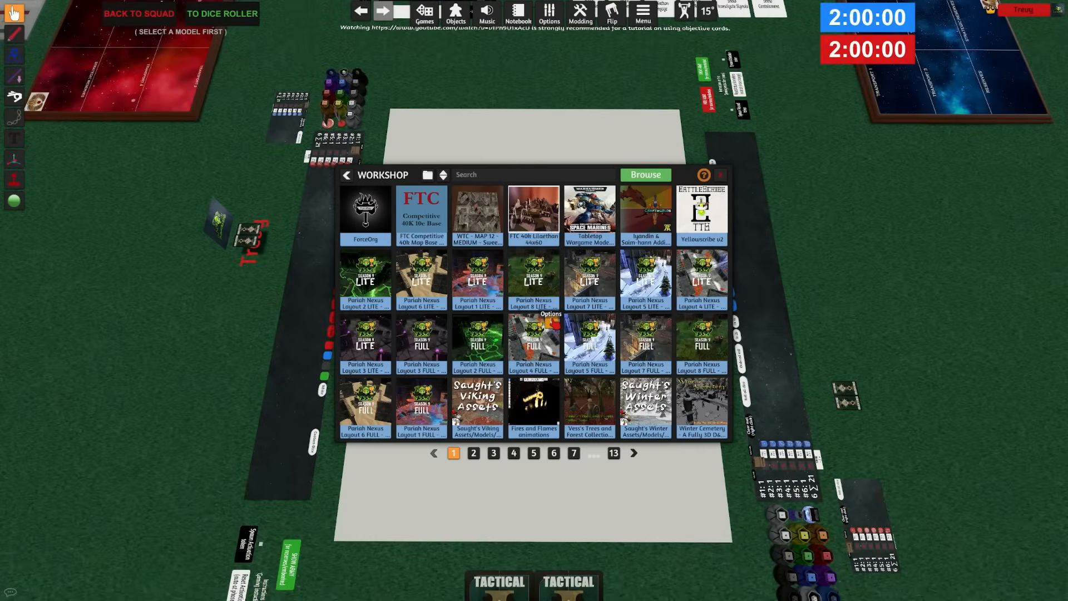
pyautogui.moveTo(533, 343)
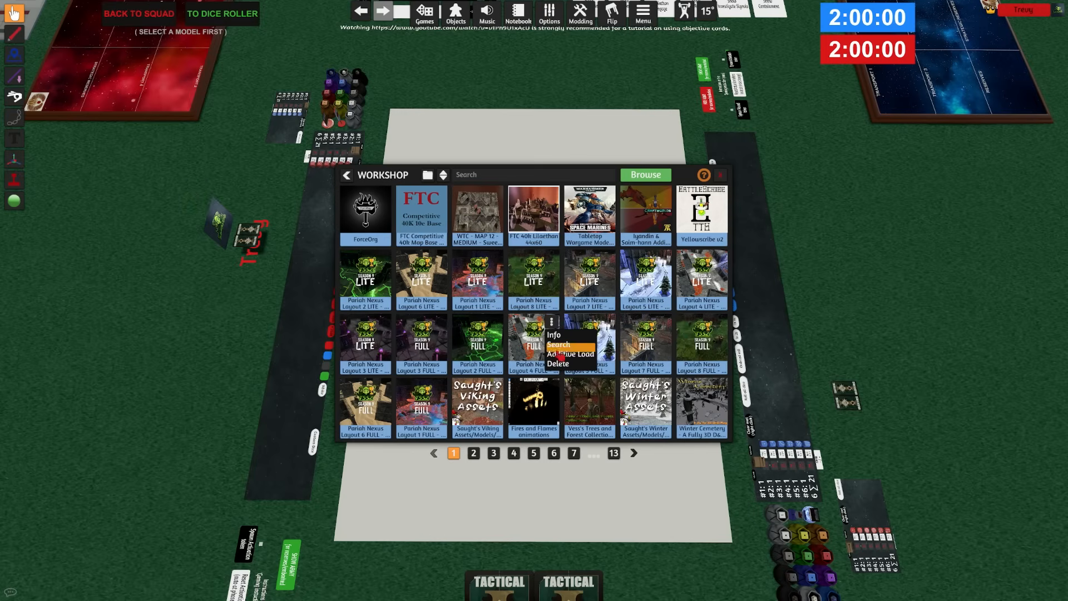
# Step: Additively load Pariah Nexus Layout 4 Conveyance terrain, accept the battlefield size, and show Saved Objects
pyautogui.click(571, 354)
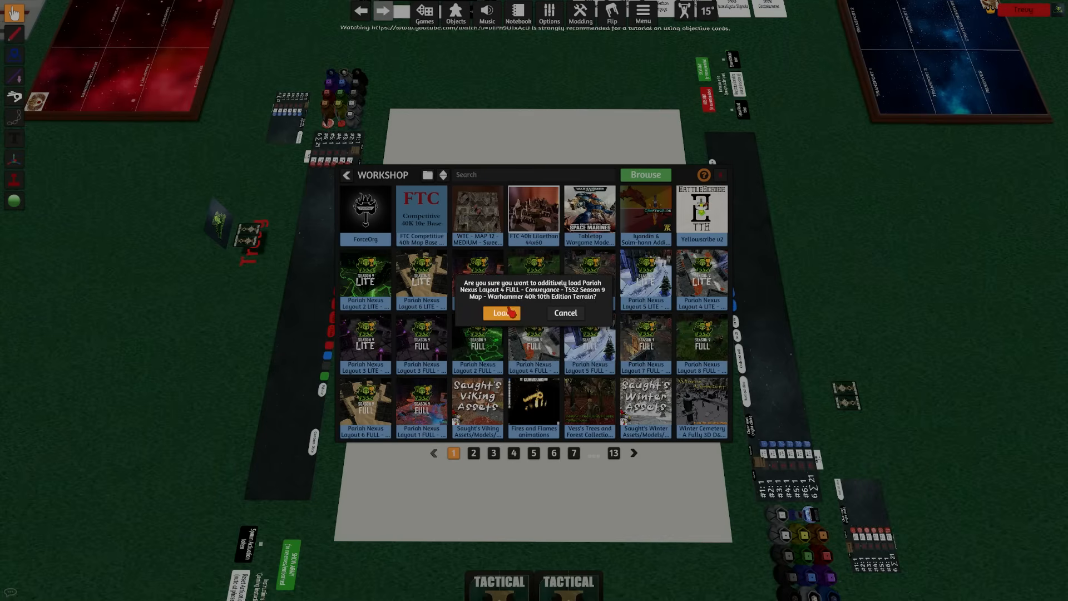
pyautogui.click(499, 314)
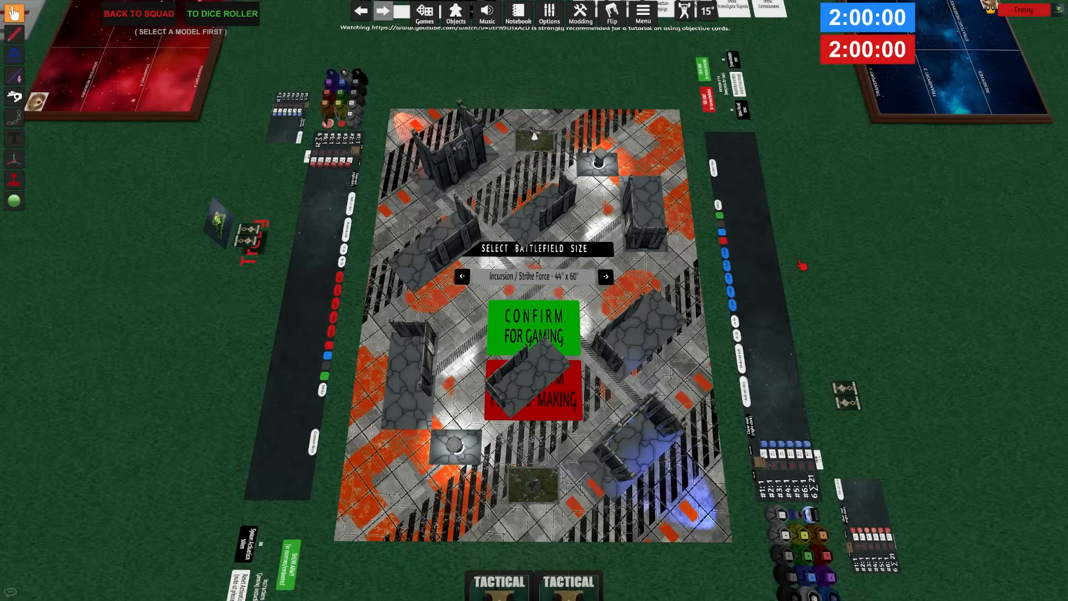
pyautogui.moveTo(579, 314)
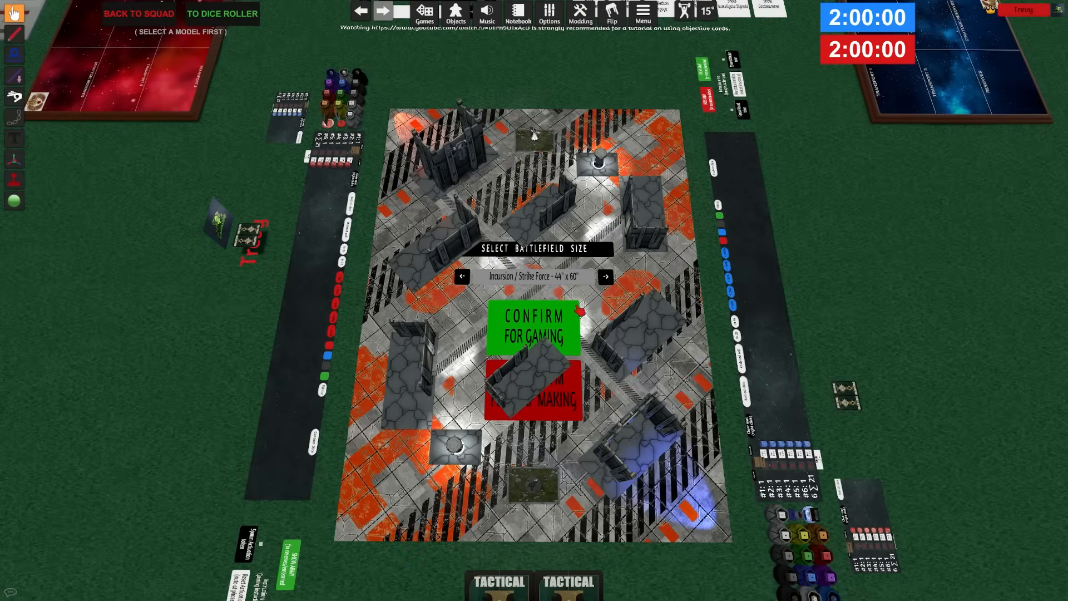
pyautogui.click(533, 332)
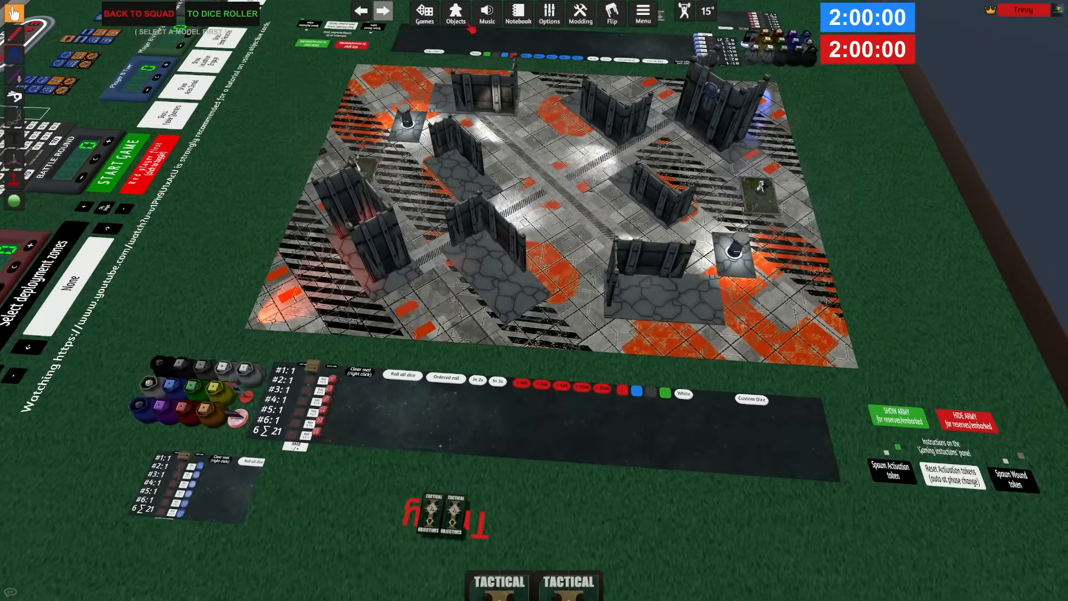
pyautogui.click(452, 11)
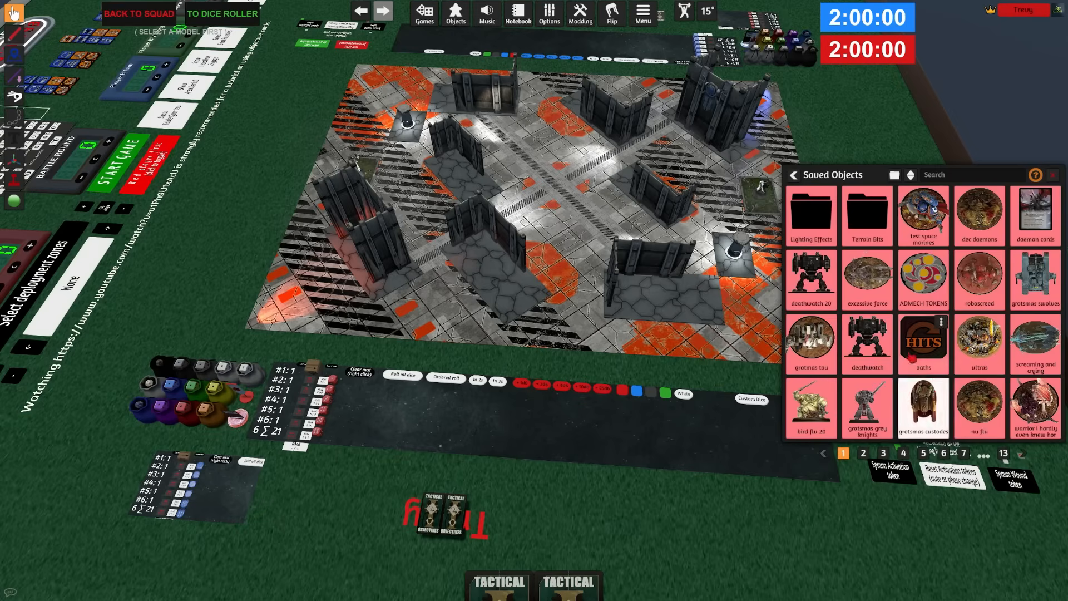